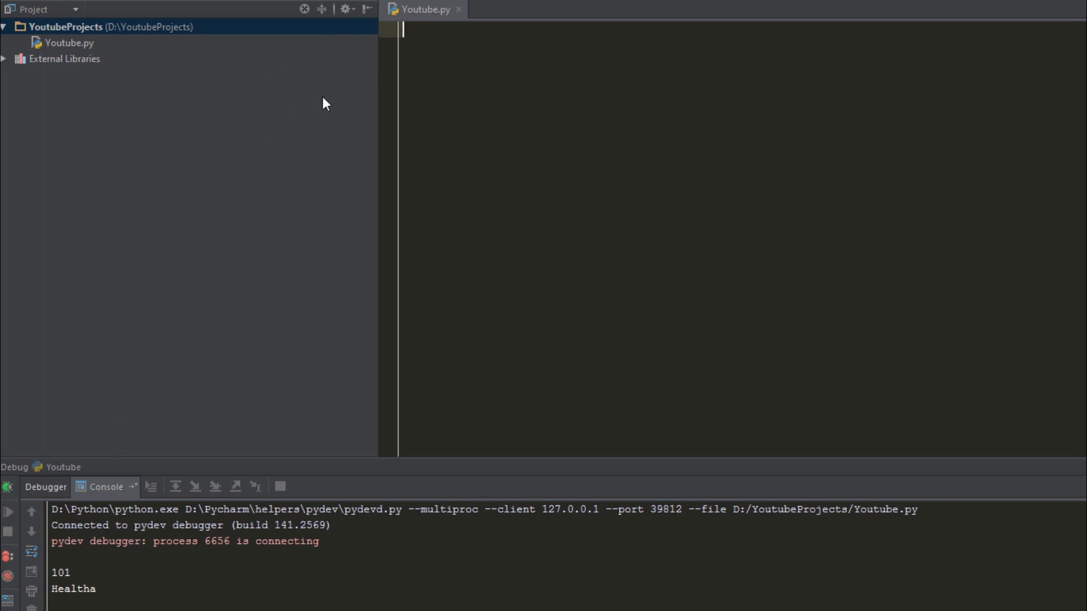
mouse_move(349, 90)
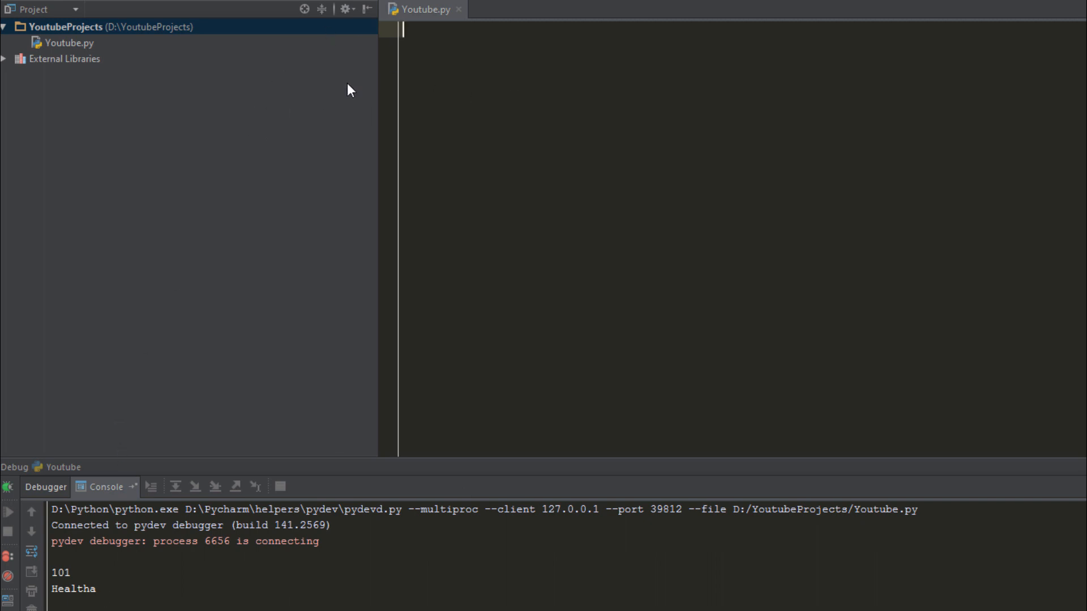
mouse_move(347, 106)
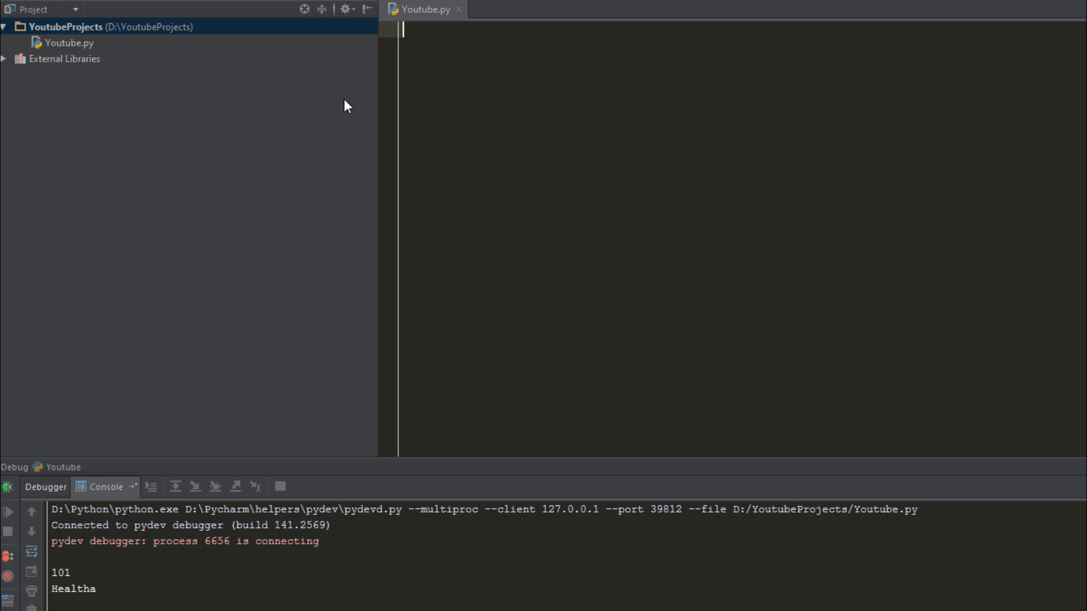
mouse_move(436, 90)
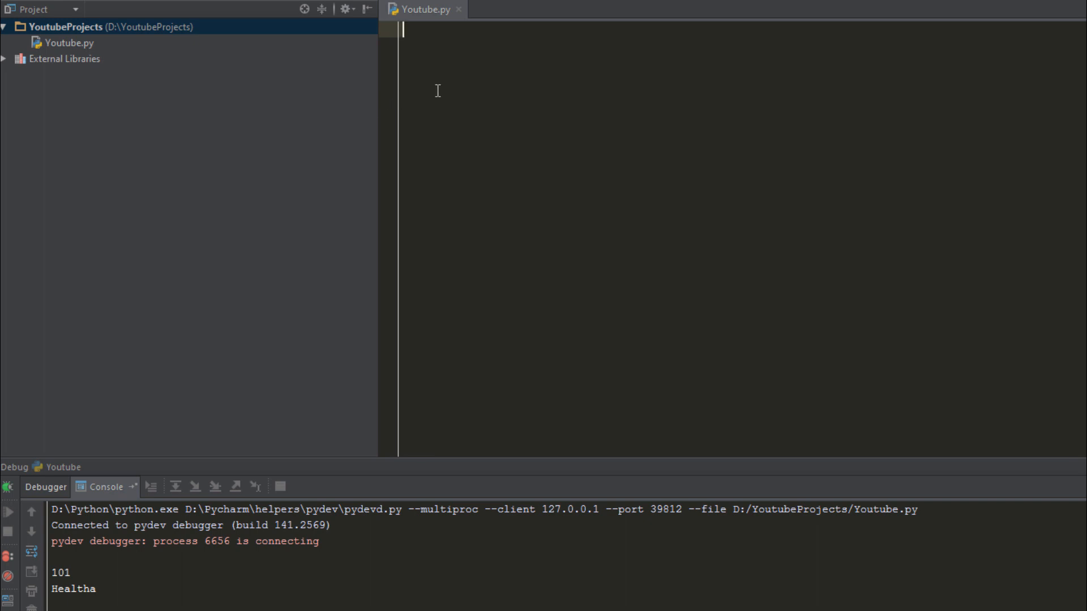
mouse_move(521, 64)
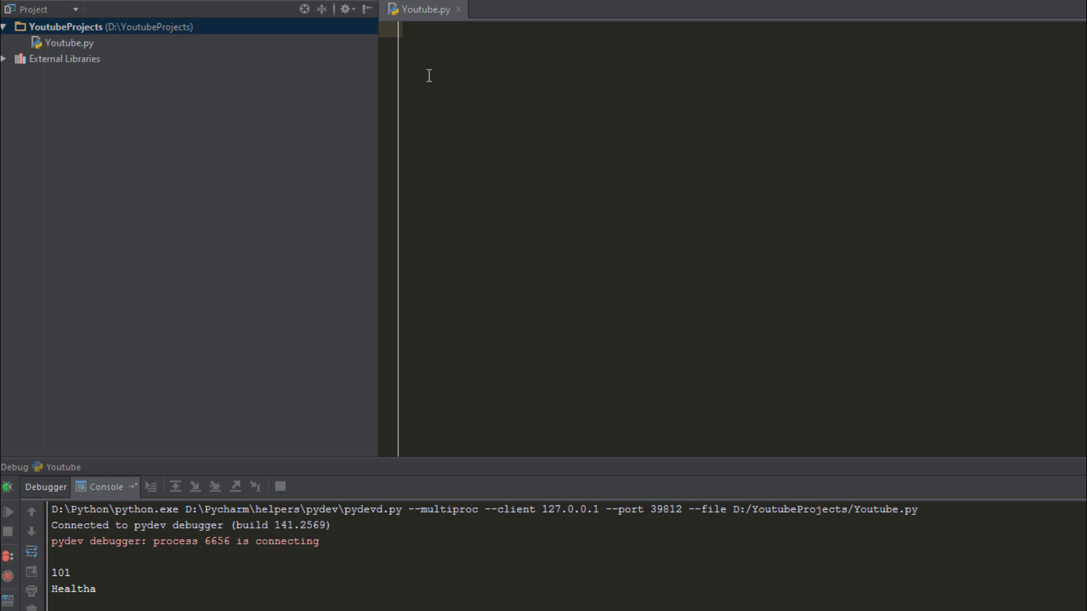
Step: Write health = 10, print (health), health = "Health", print (health) in Youtube.py
left_click(404, 29)
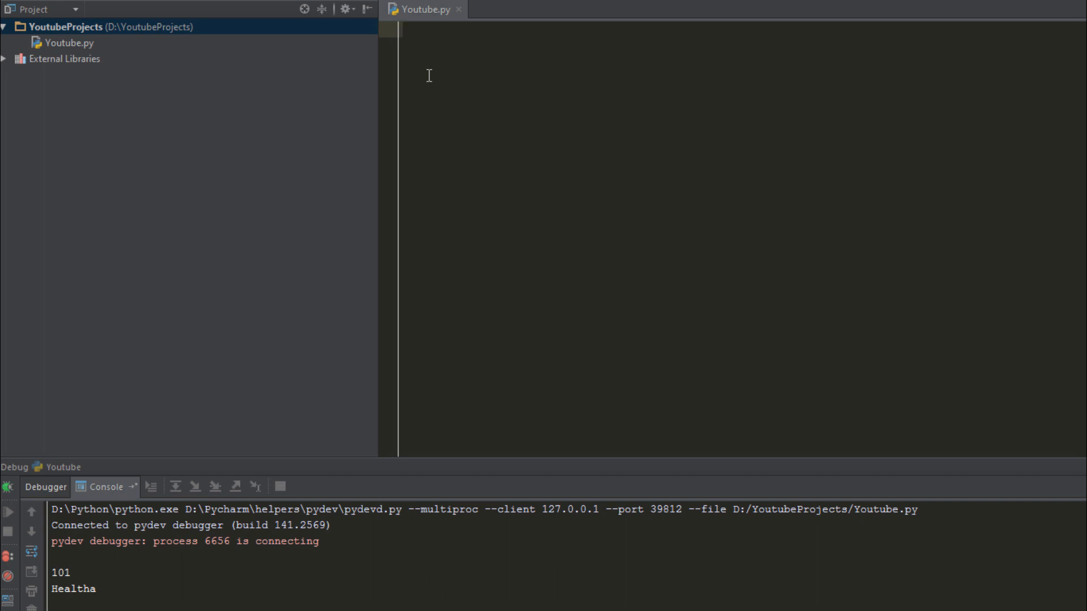
type("health")
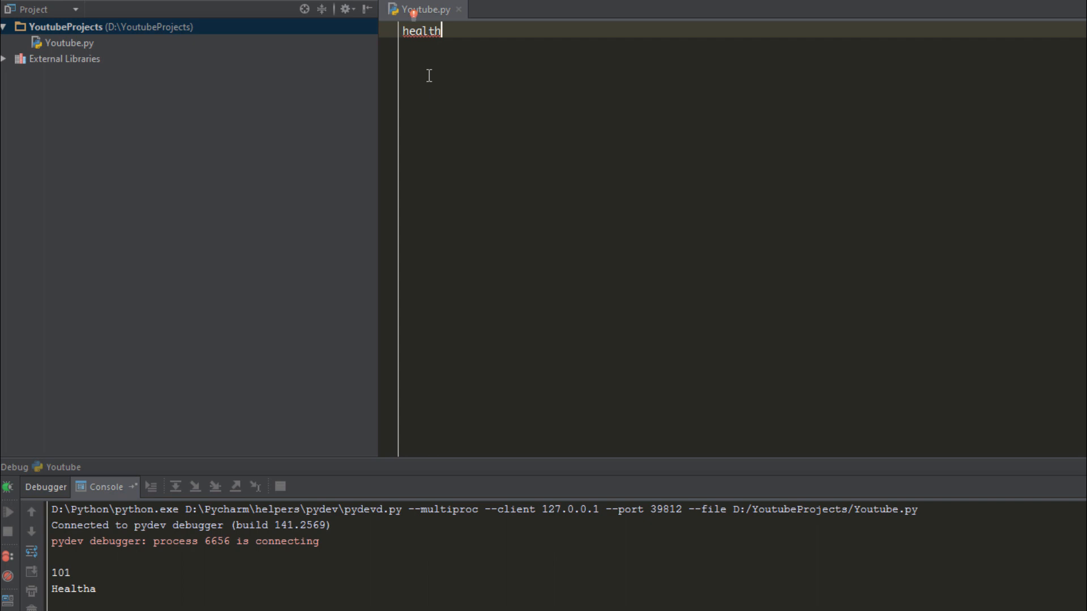
type(".")
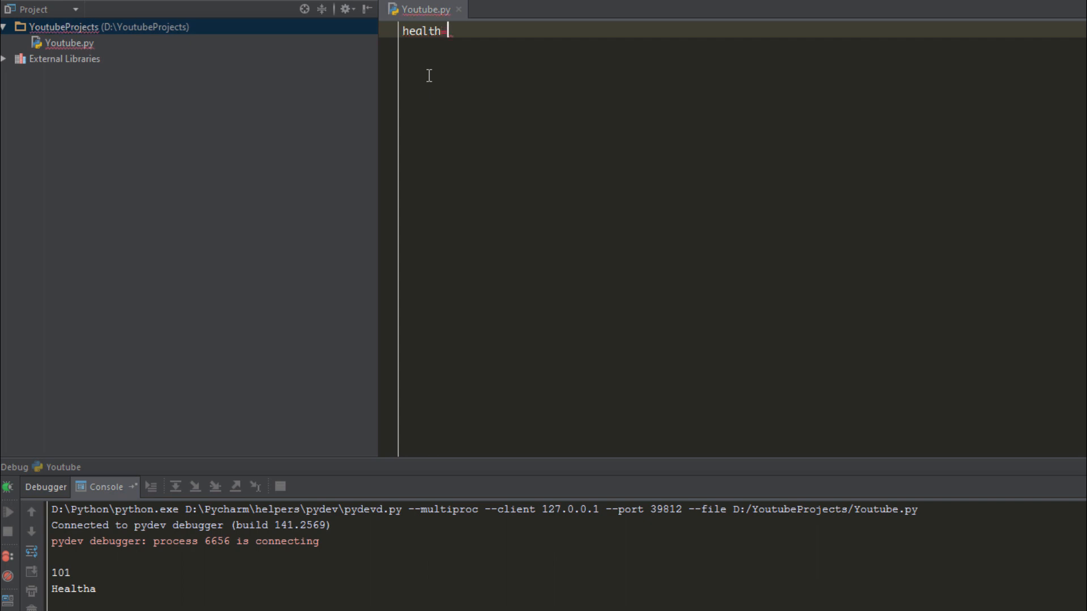
type("= 10")
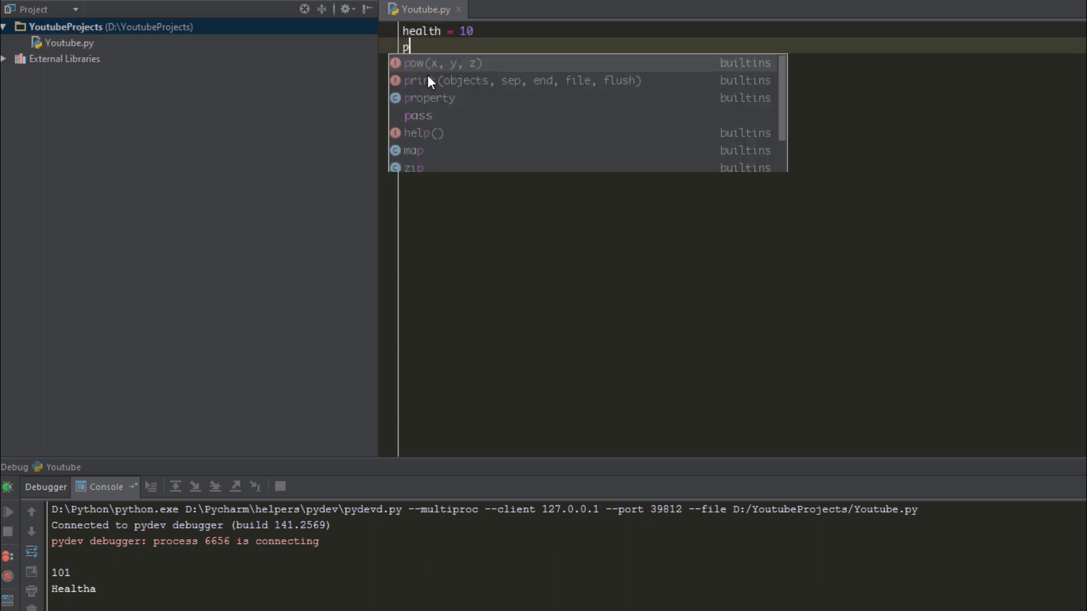
type("rint (health)")
type("health =")
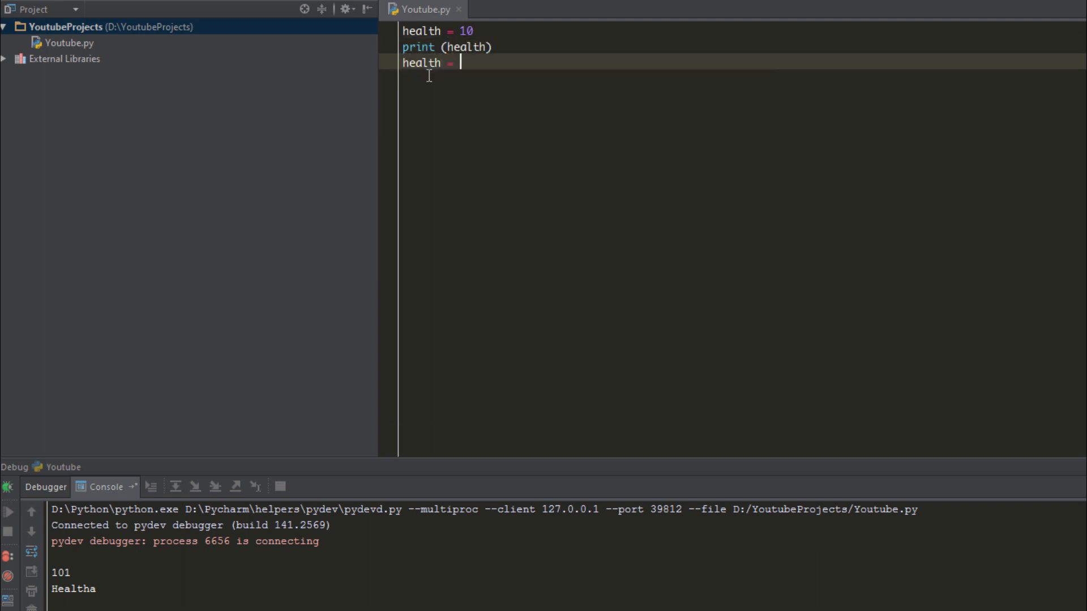
type("\"He")
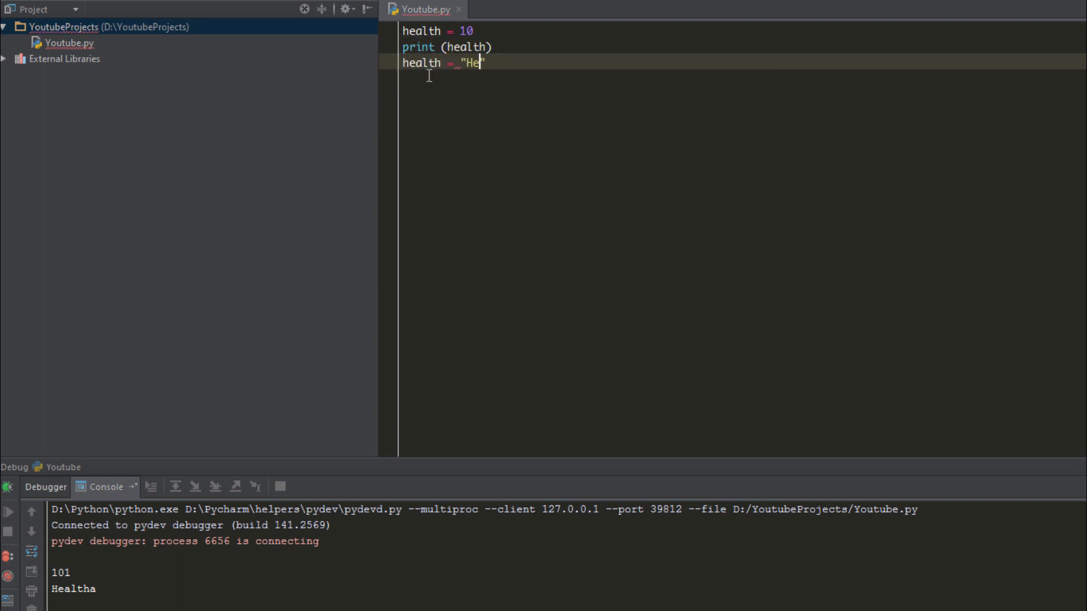
type("alth\"")
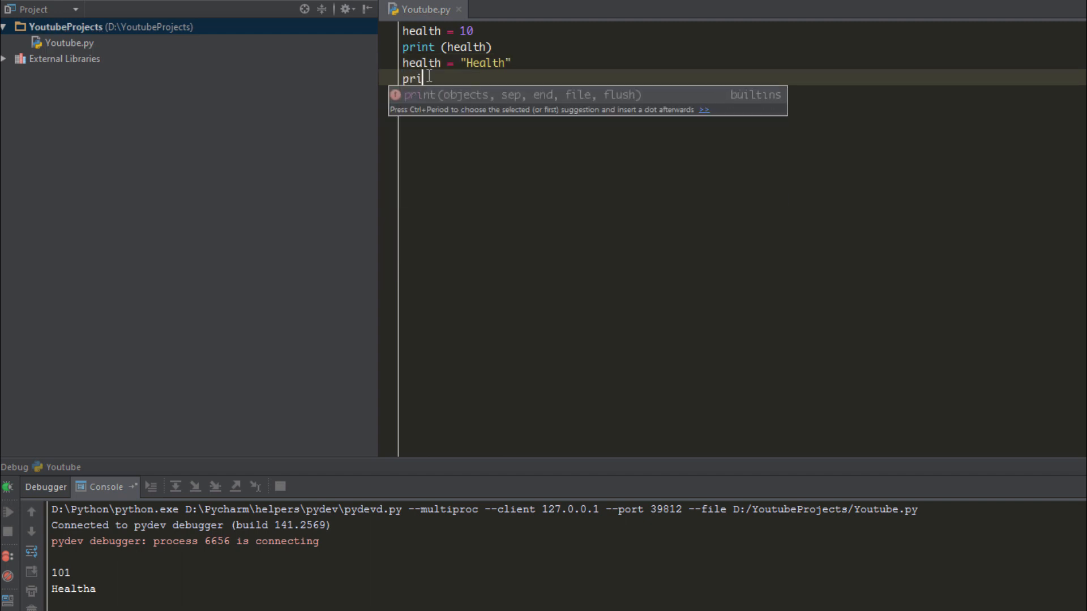
type("nt (health)")
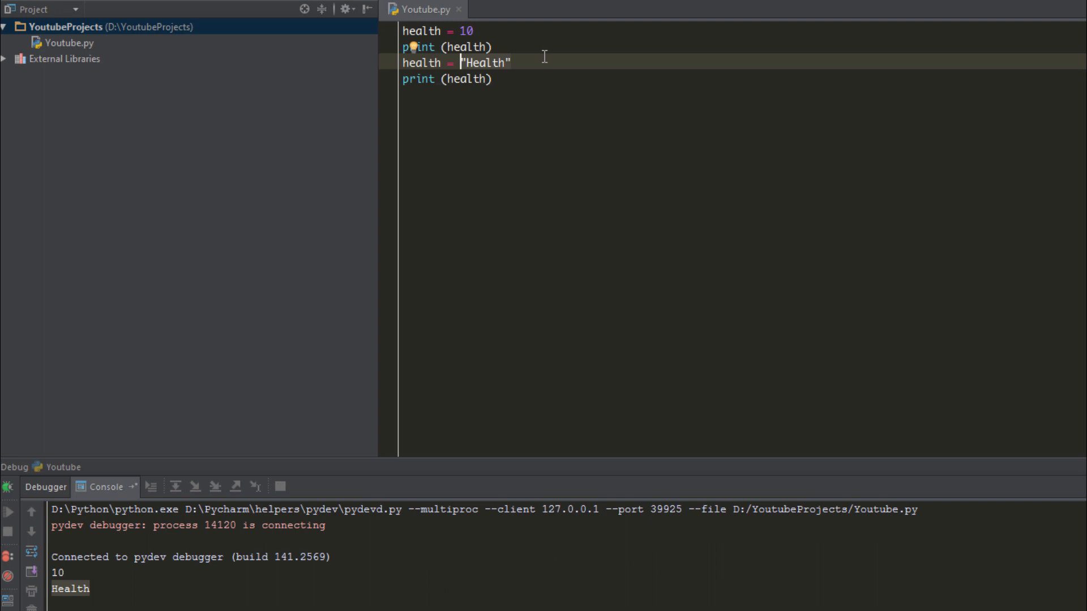
left_click(474, 30)
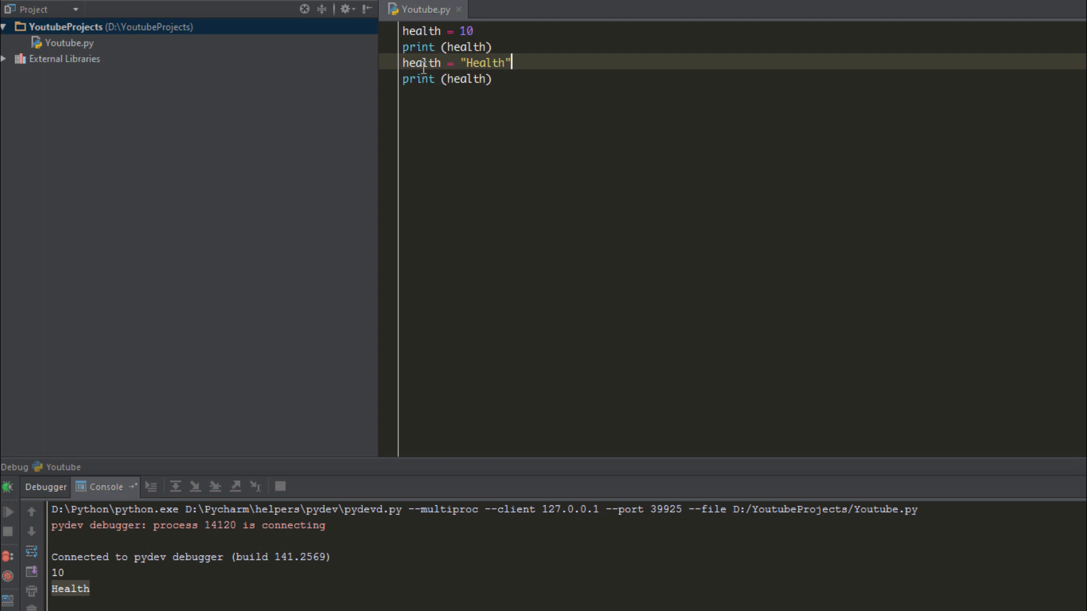
mouse_move(429, 93)
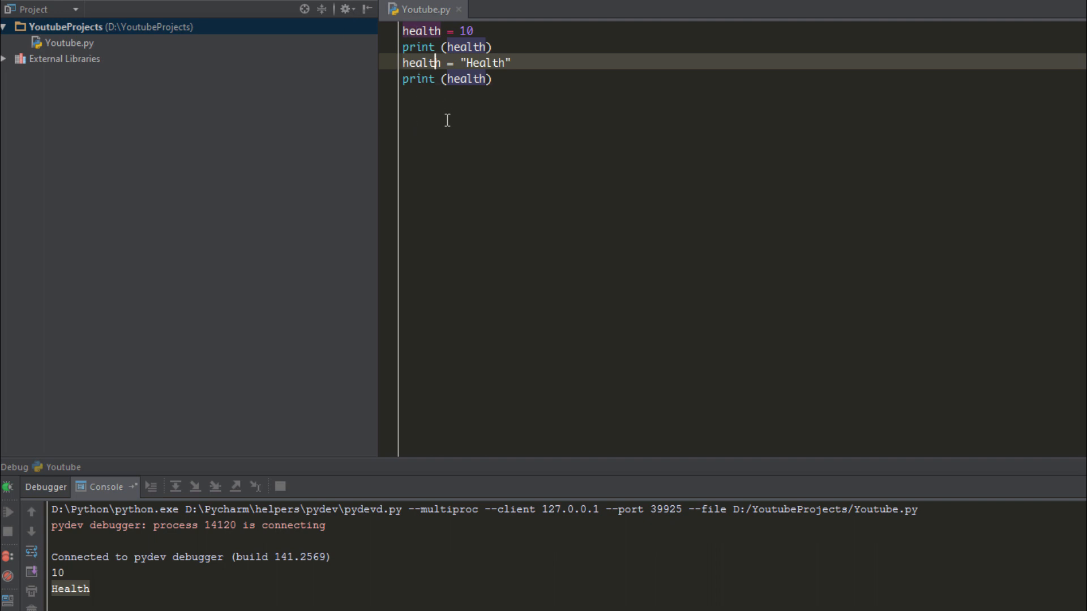
mouse_move(438, 126)
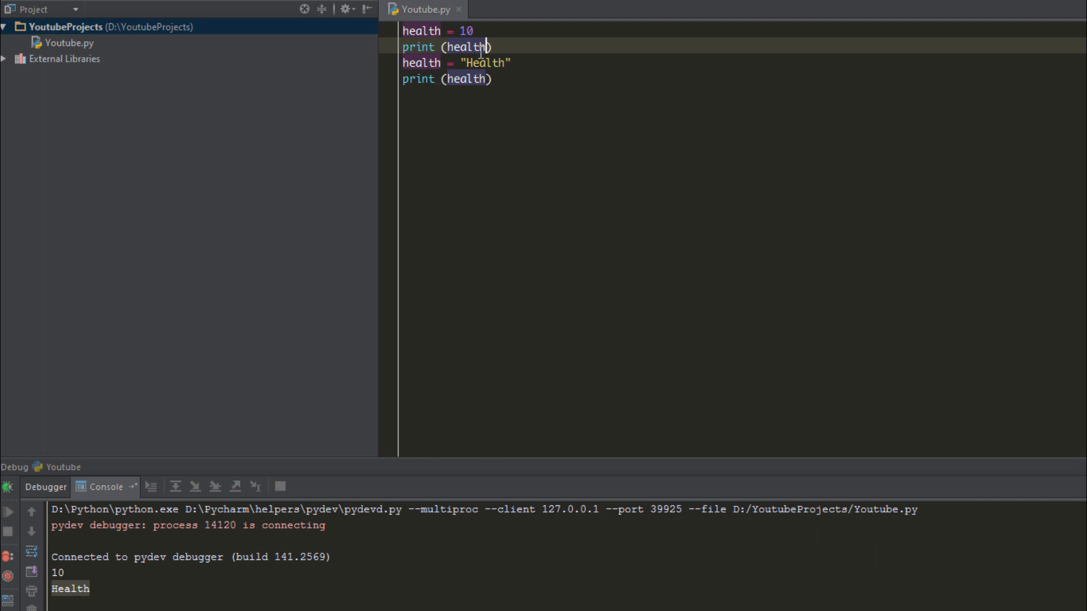
Step: Change the prints to print (health + 1) and print (health + "A")
type("= \"A\"")
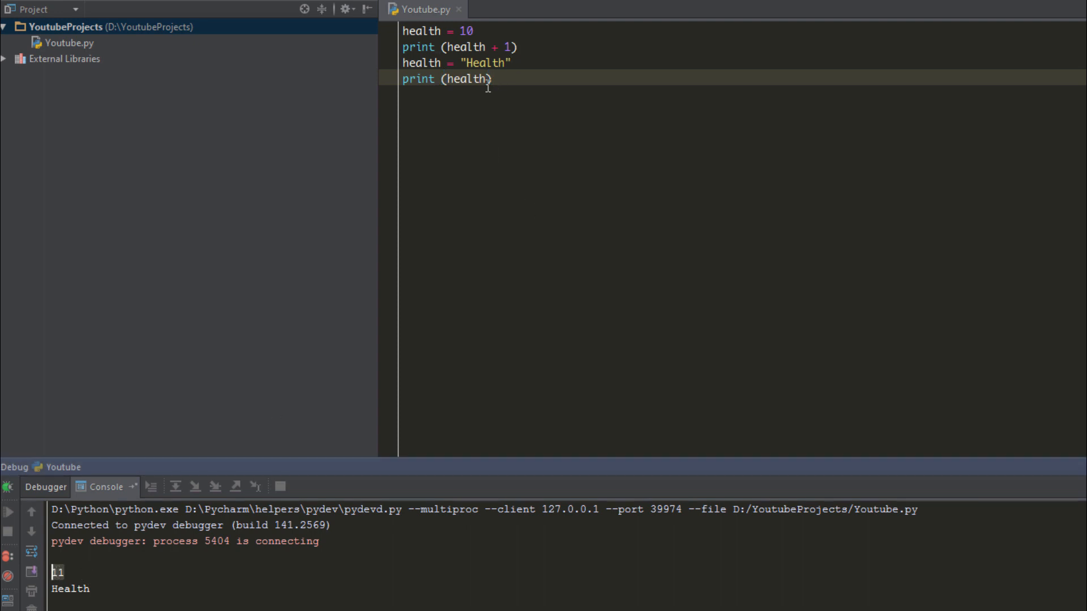
type("+")
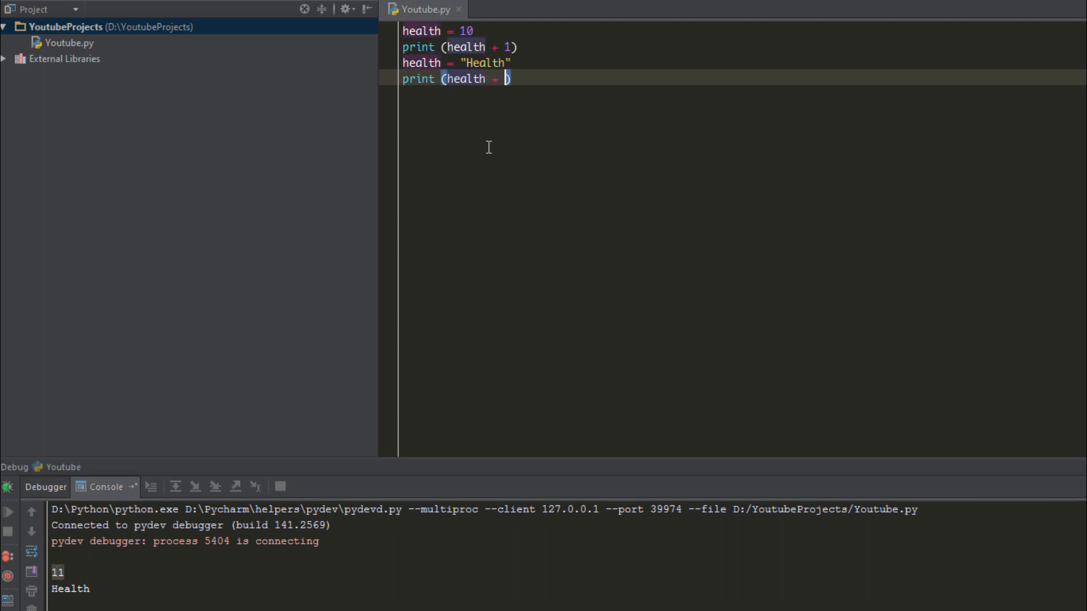
type("1")
type("\"A\"")
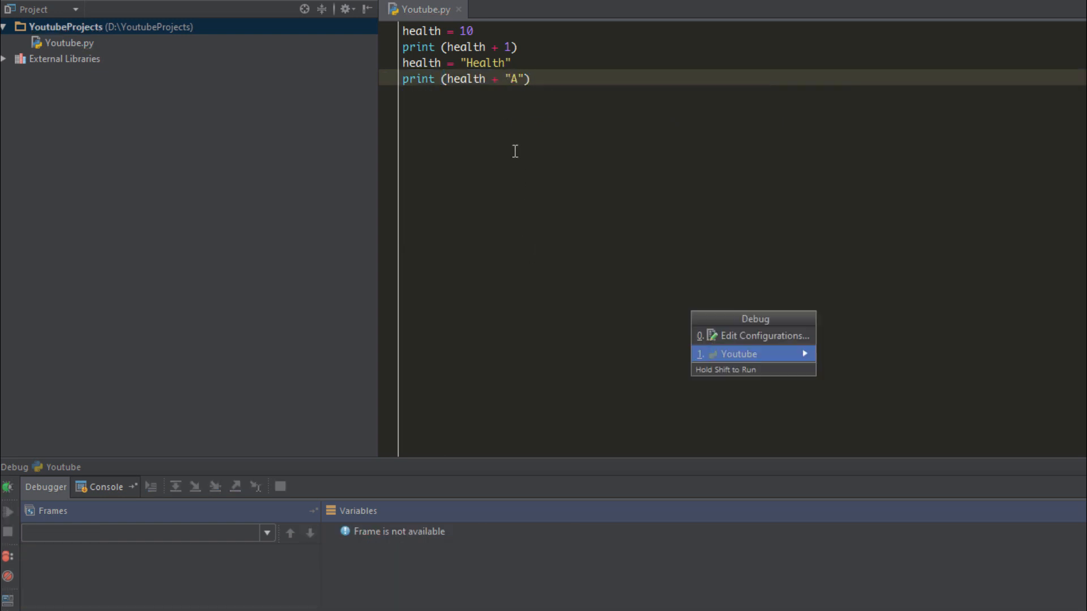
Step: Run the Youtube configuration from the Debug popup to get 11 and HealthA
left_click(738, 354)
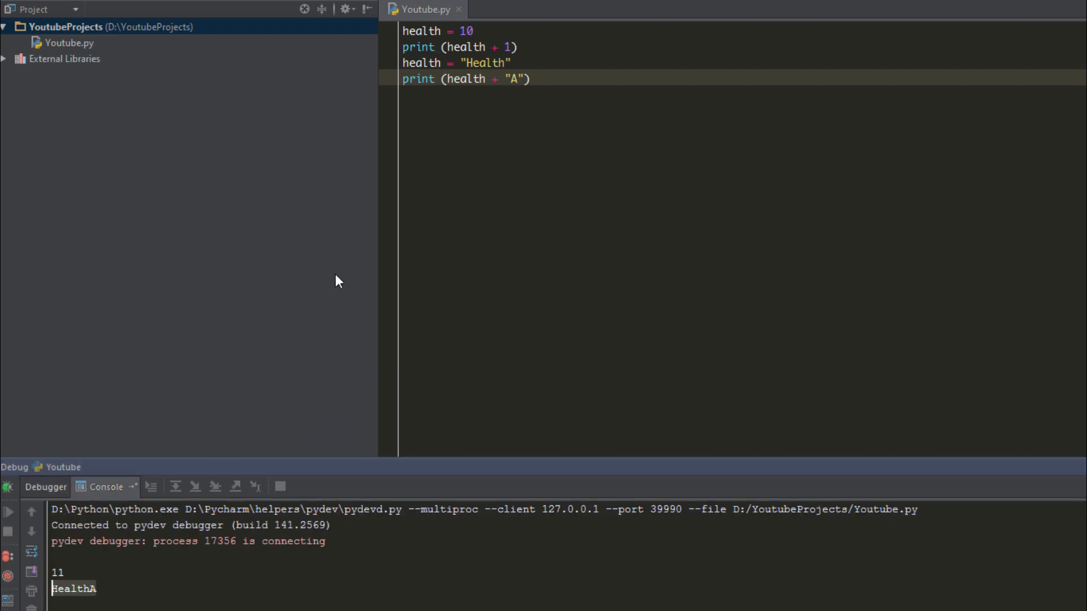
mouse_move(541, 270)
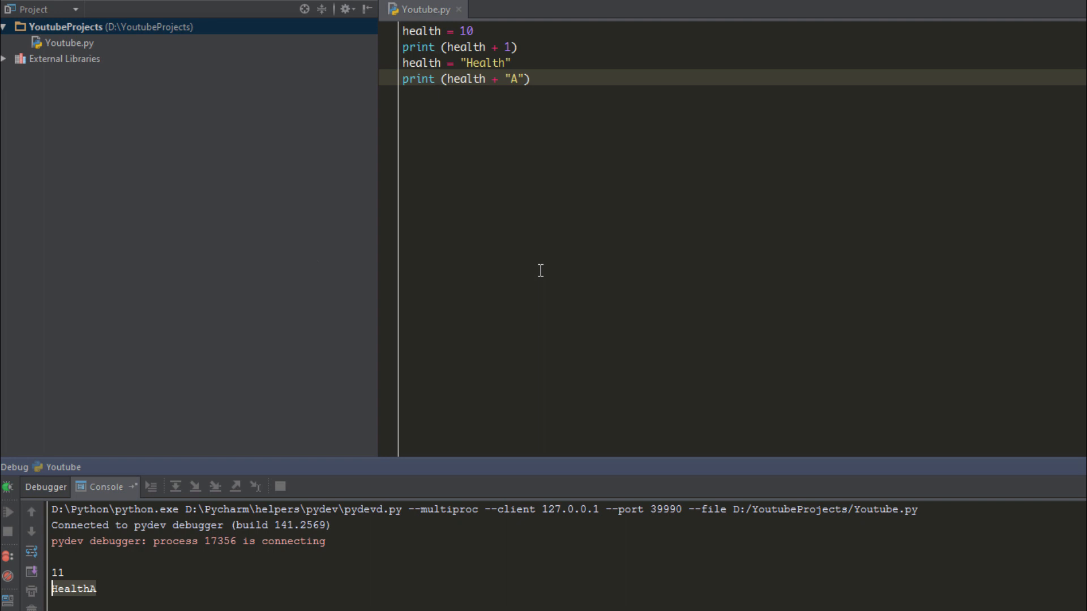
mouse_move(501, 235)
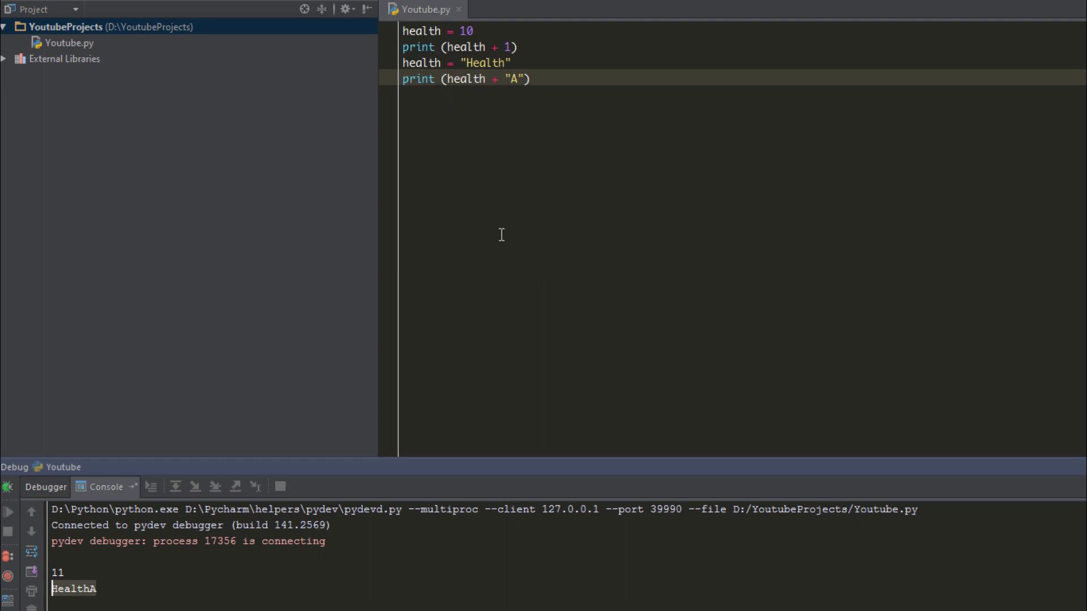
mouse_move(509, 140)
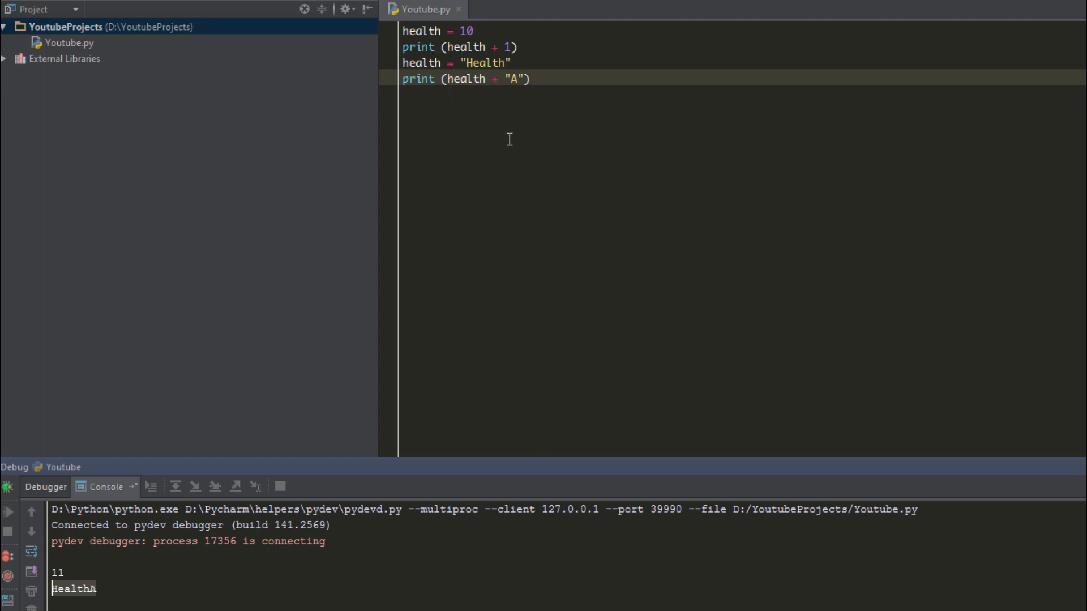
mouse_move(490, 104)
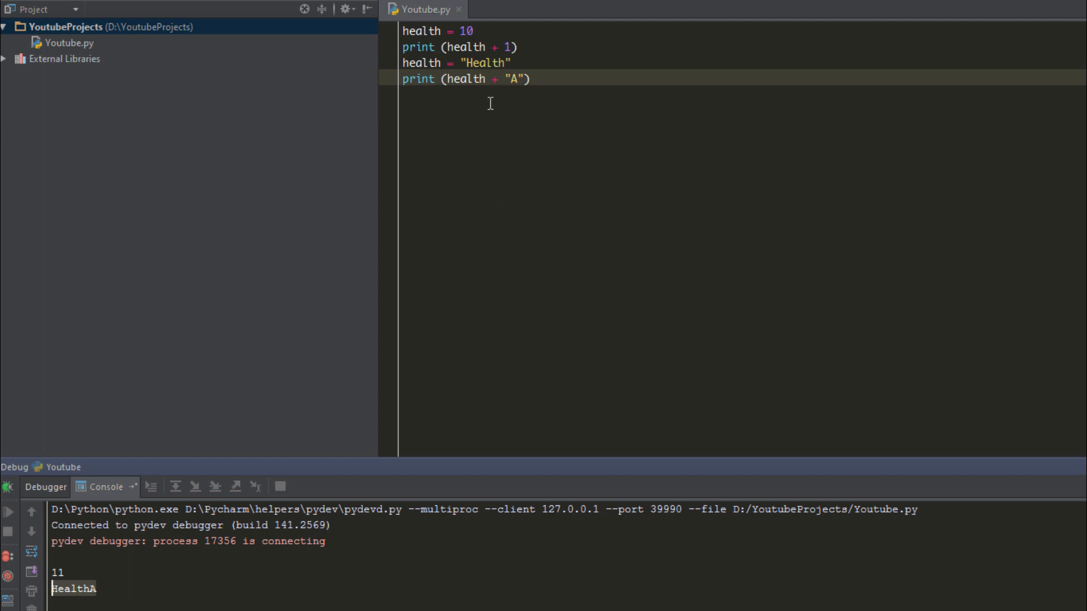
mouse_move(509, 81)
type("1")
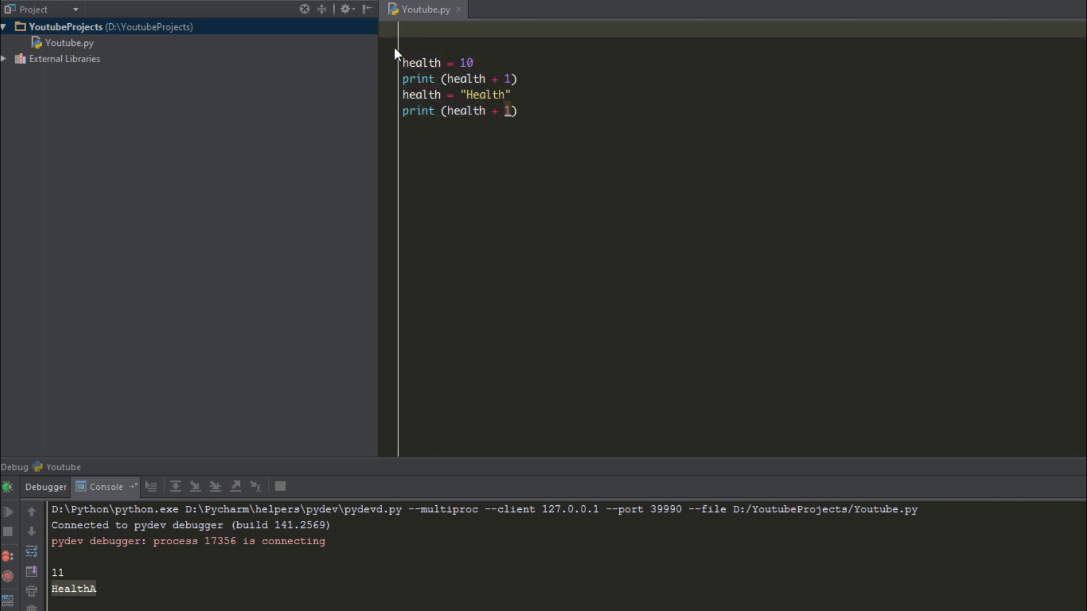
Step: Add a trial 'int health = 10' top line and set the second print back to + 1
type("int health = 0")
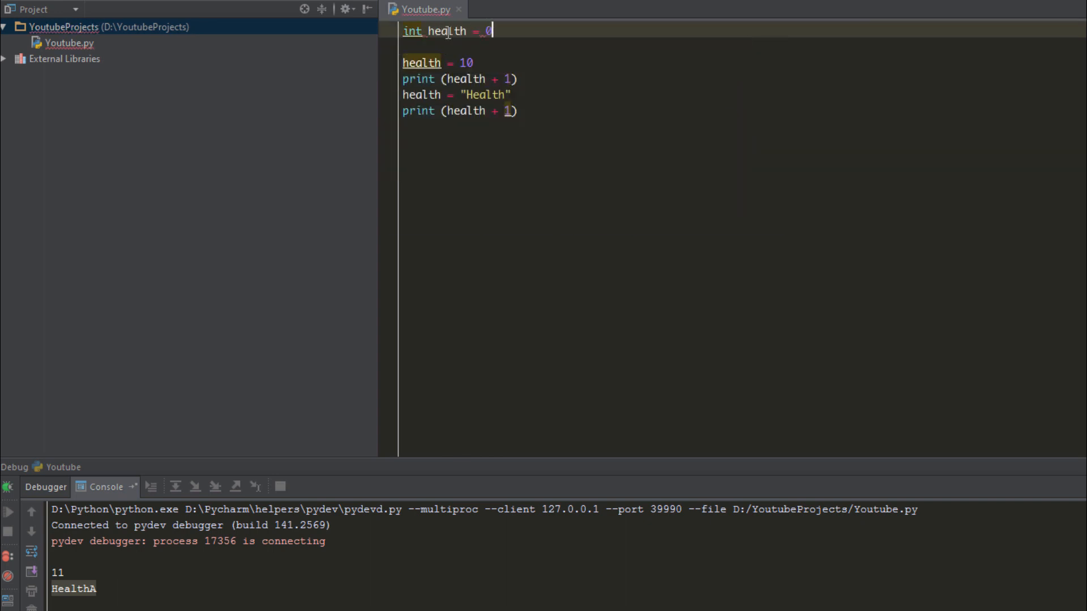
type("1")
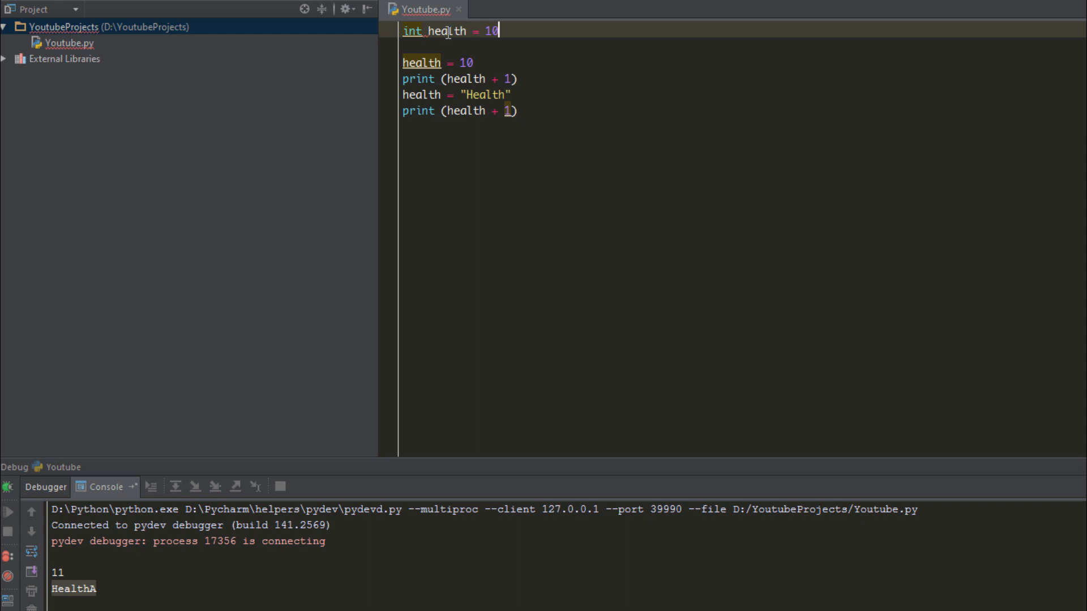
mouse_move(413, 31)
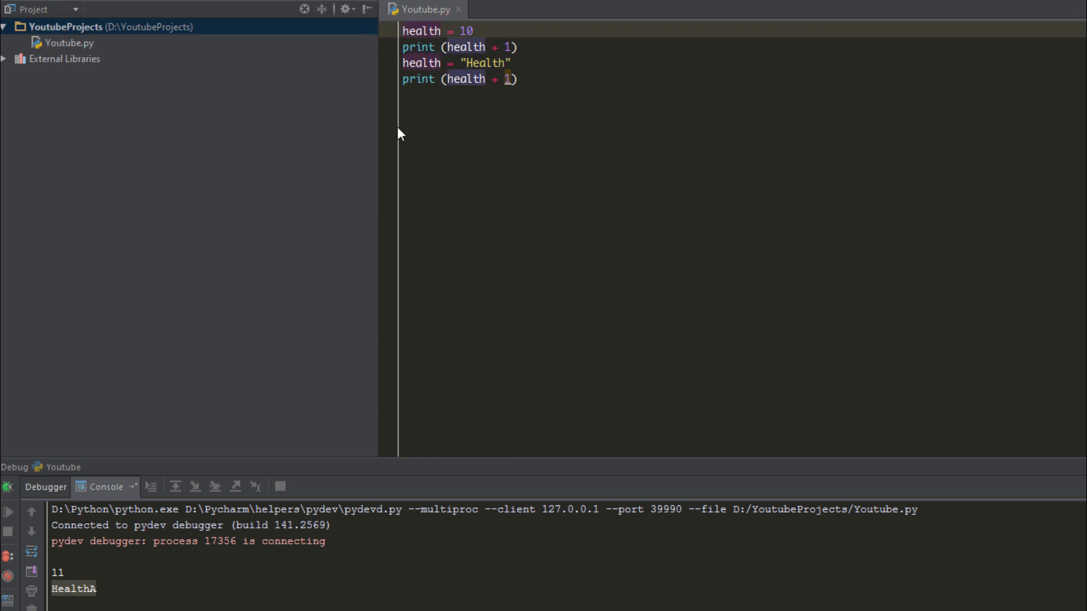
mouse_move(438, 47)
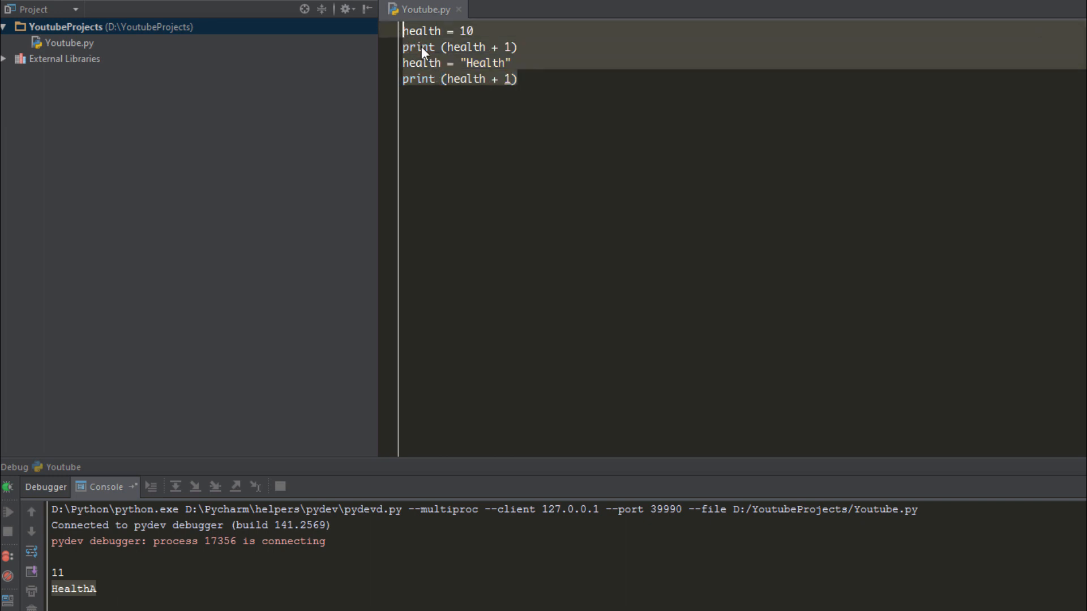
mouse_move(521, 86)
type(".")
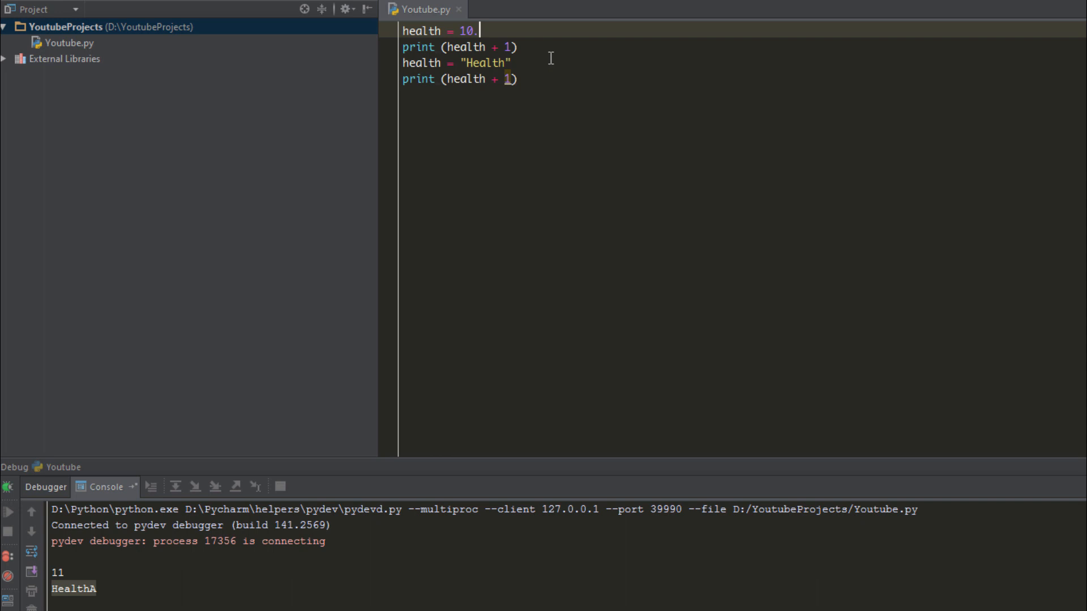
Step: Try 10.0 as the value of the first health assignment
key("Backspace")
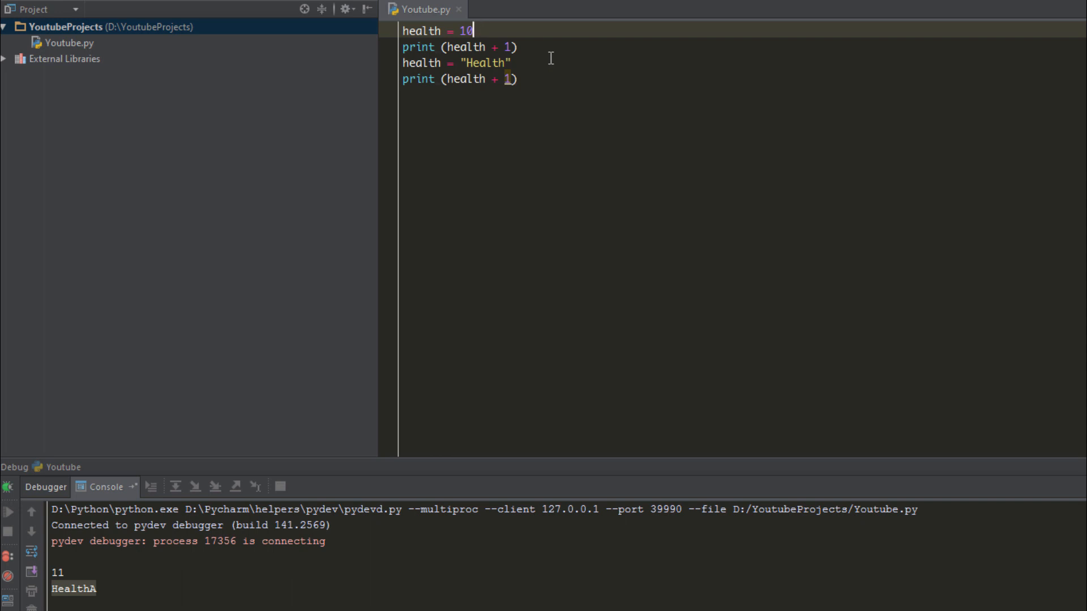
type(".0")
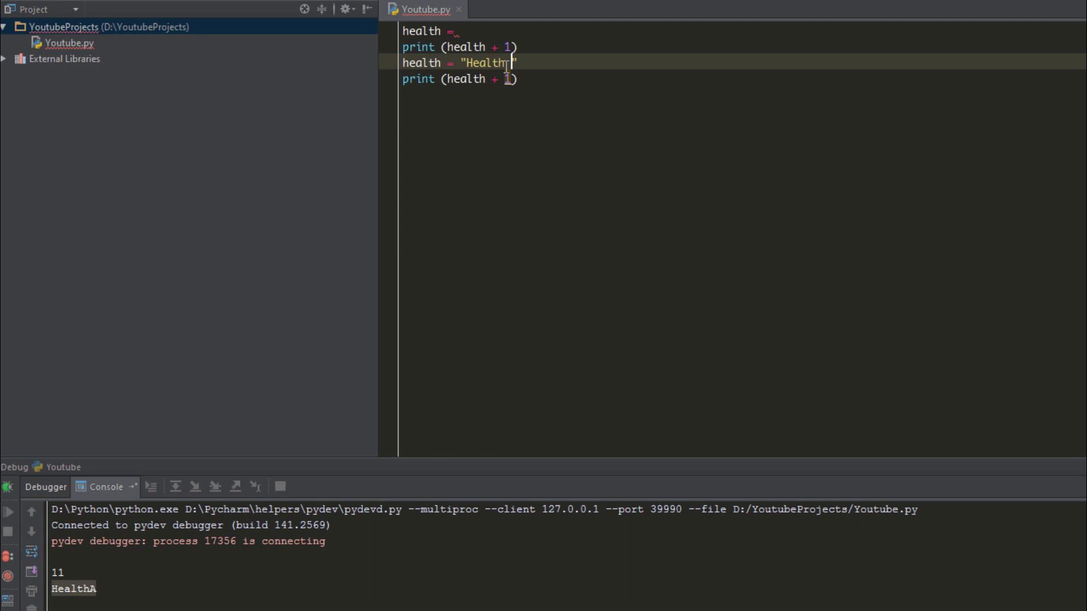
Step: Type the test string 'asdasd sdsdasd' into the file before removing the extra lines
type("asdasd sdsdasd")
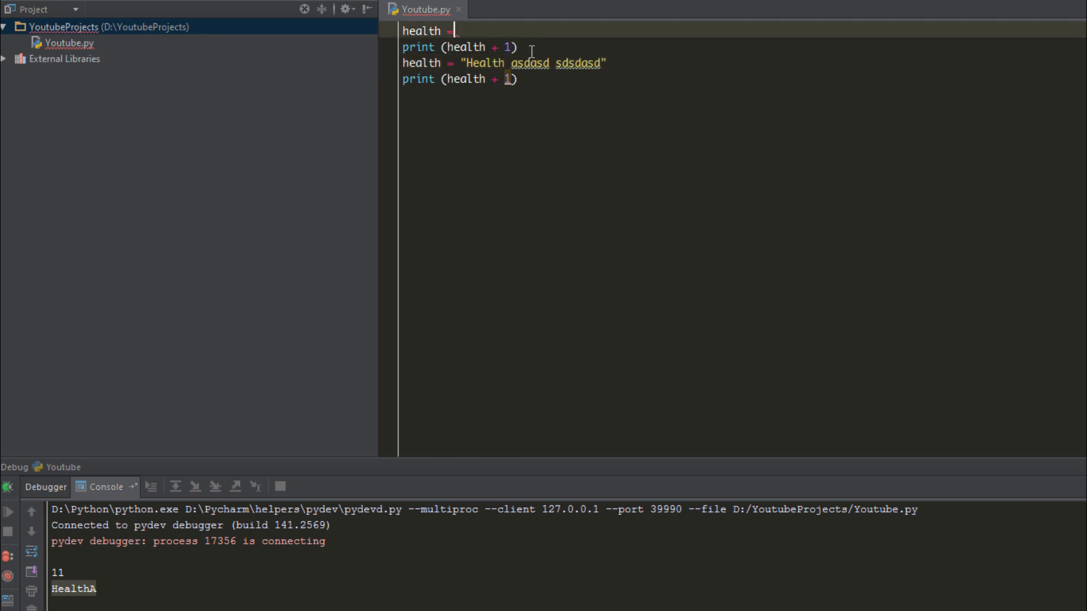
left_click(405, 47)
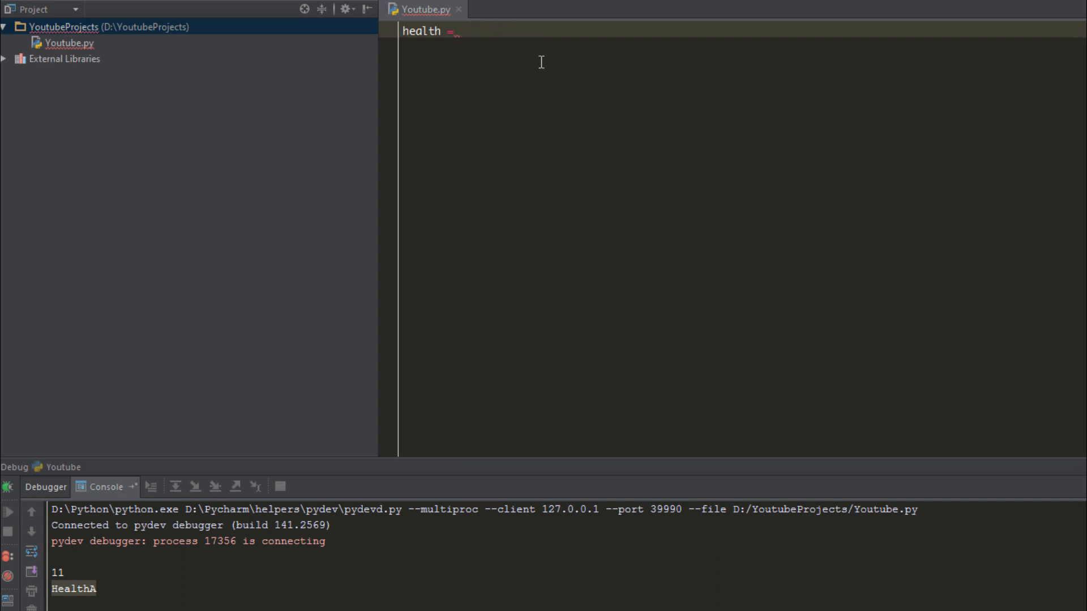
mouse_move(408, 75)
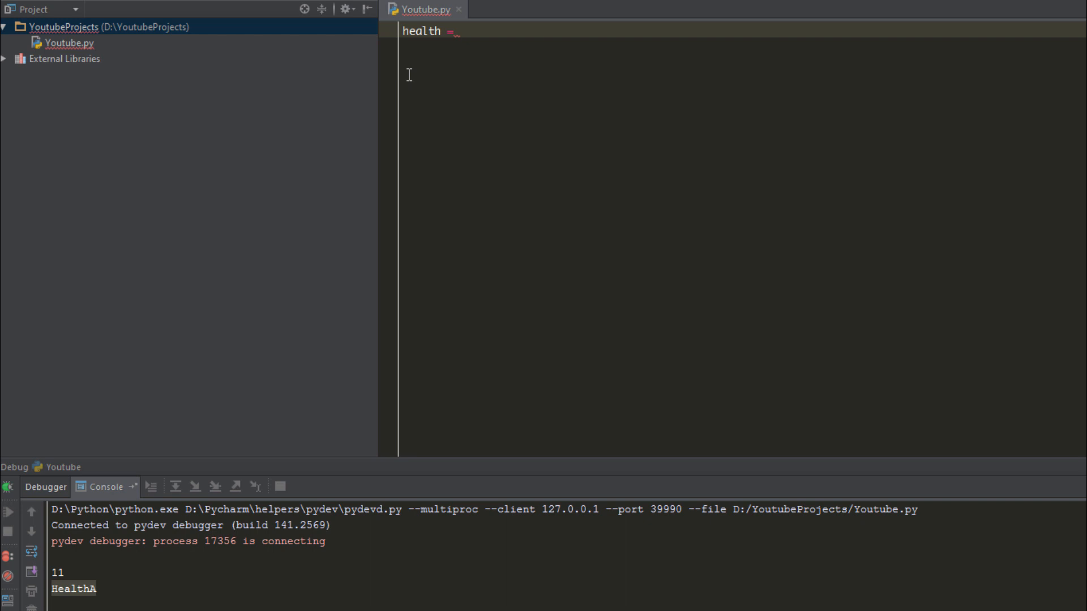
Step: Define firstNumber = 10 and secondNumber = 3 on the first two lines
type("firstNu")
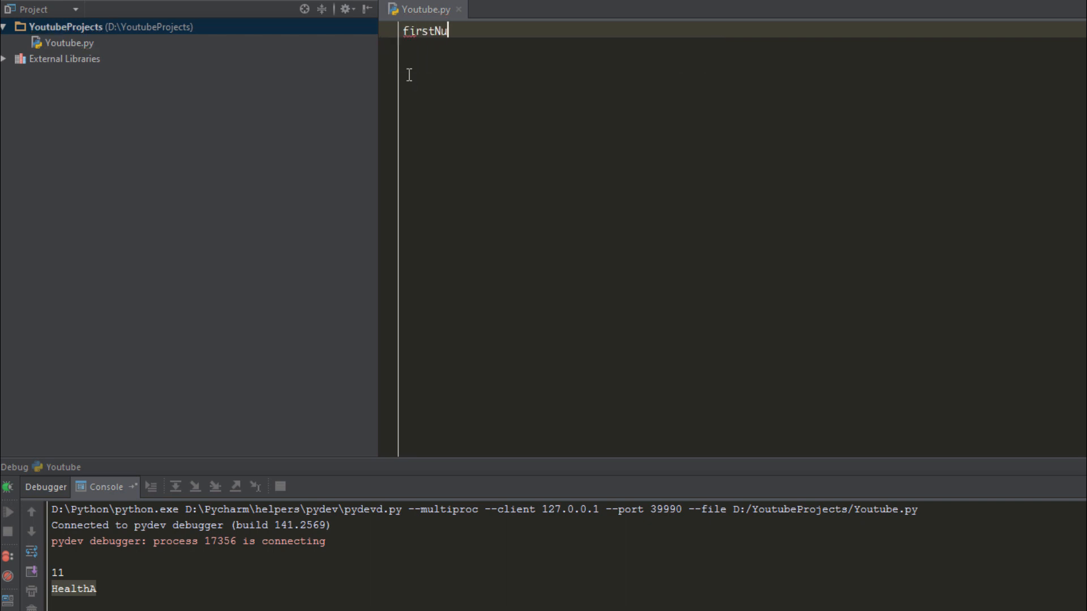
type("mber =")
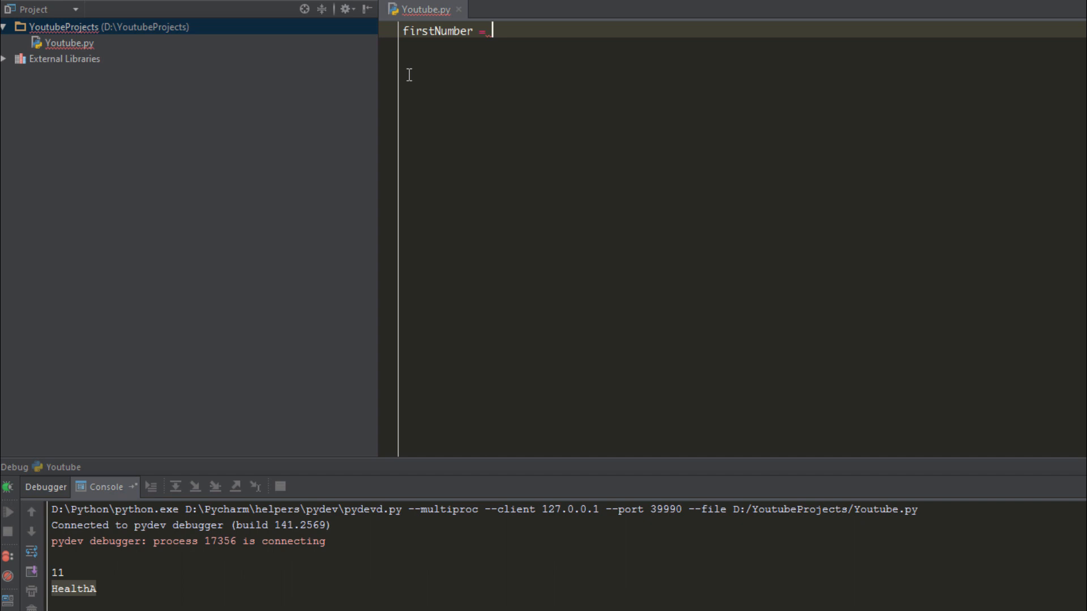
type("10")
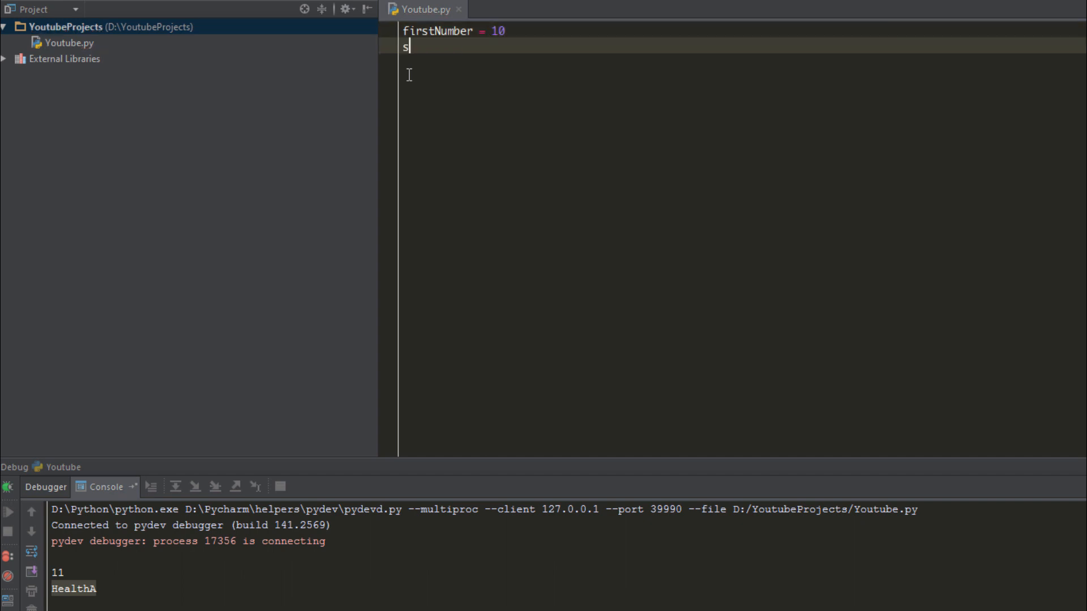
type("econdNumber =")
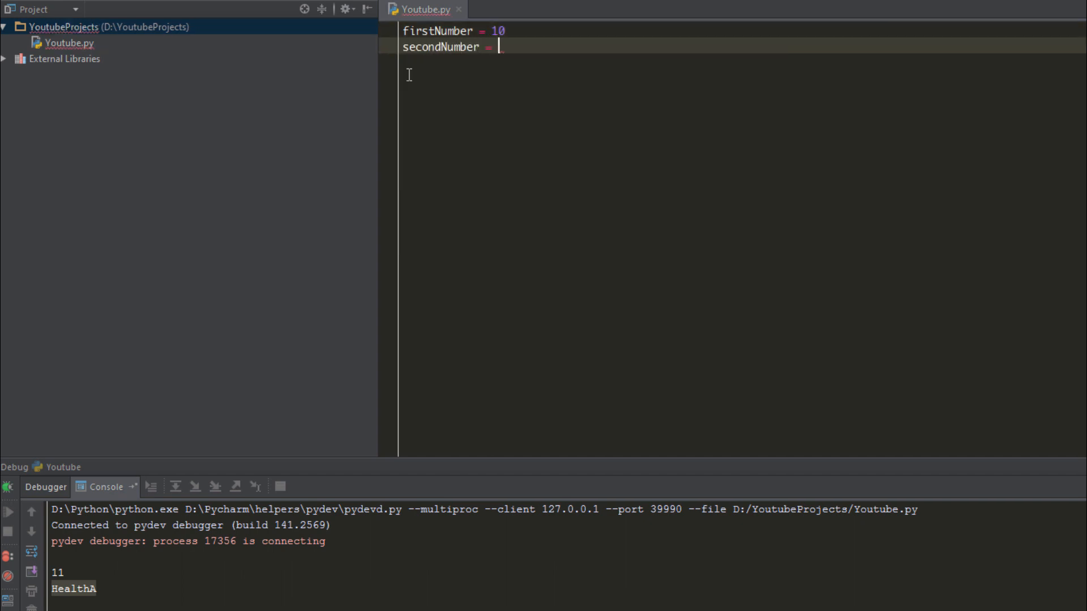
type("3")
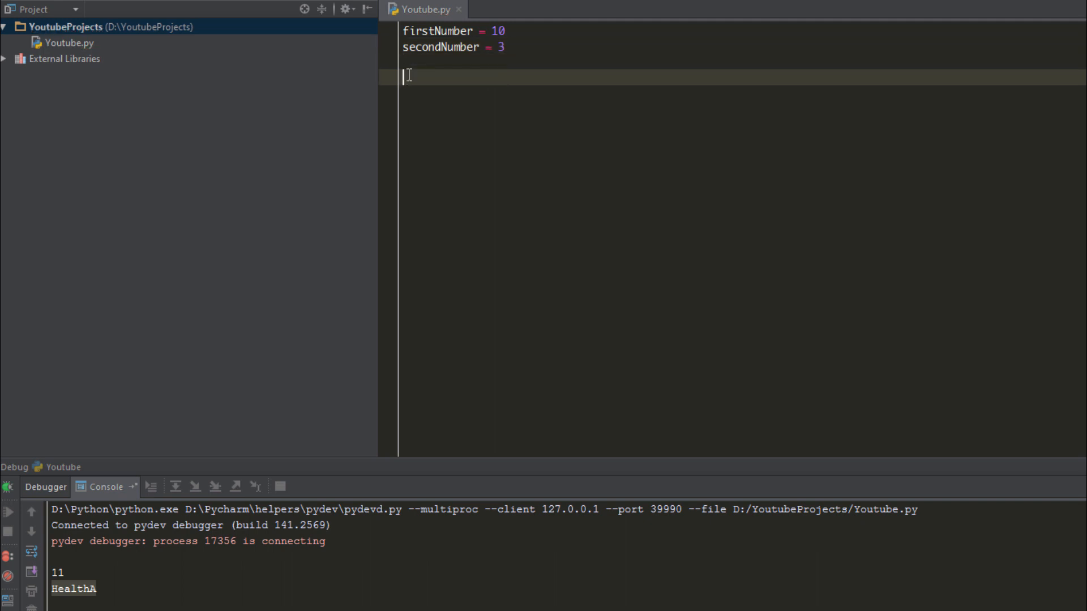
Step: Add print lines for the Sum (+) and Difference (-) of firstNumber and secondNumber
type("print (\"Sum\")")
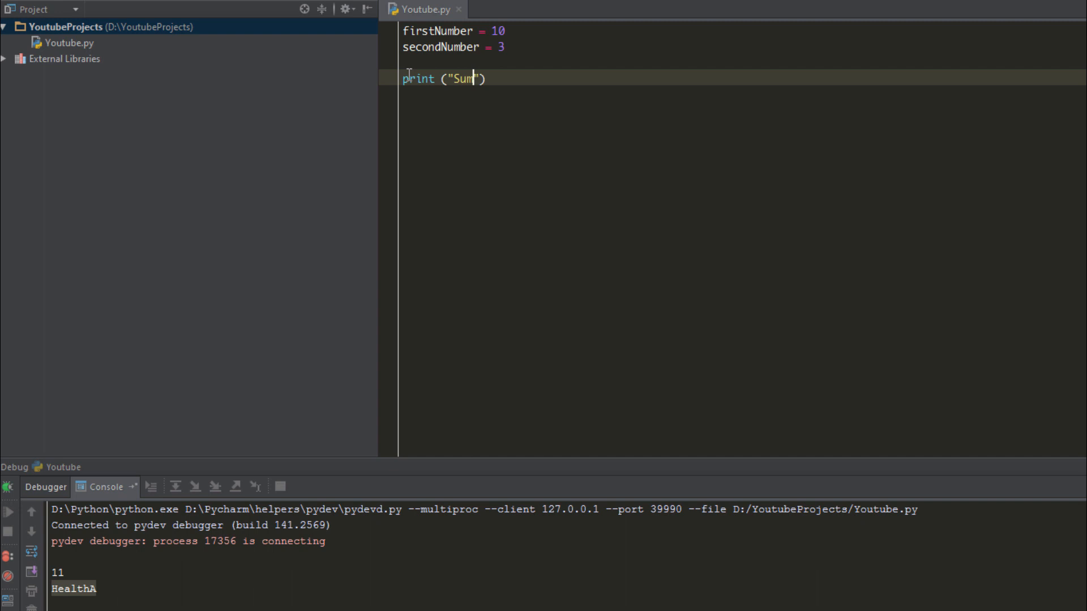
type(",")
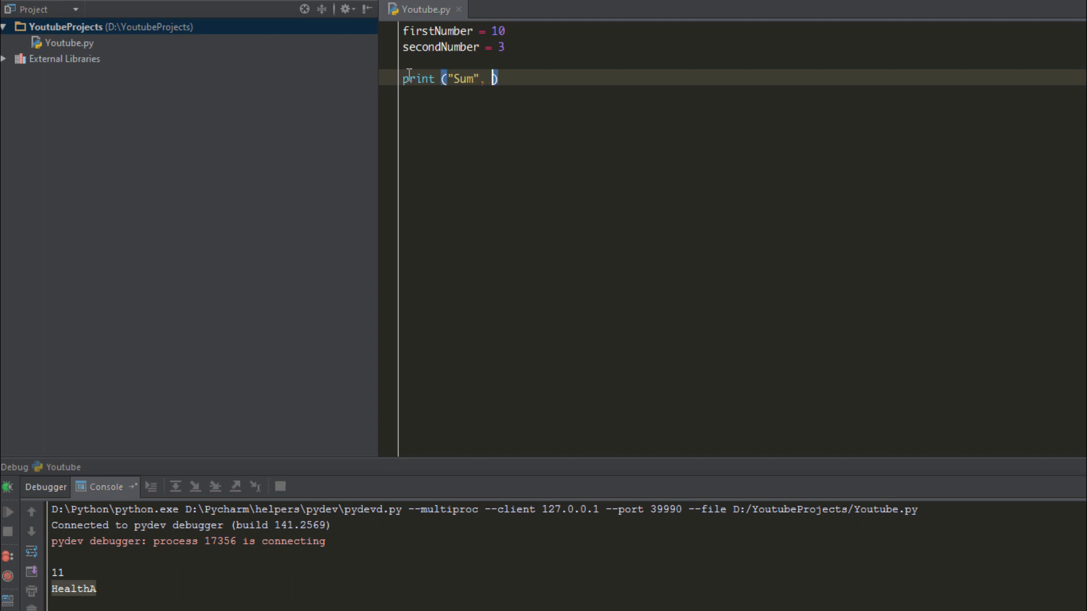
type("firstNumber + secondNumber")
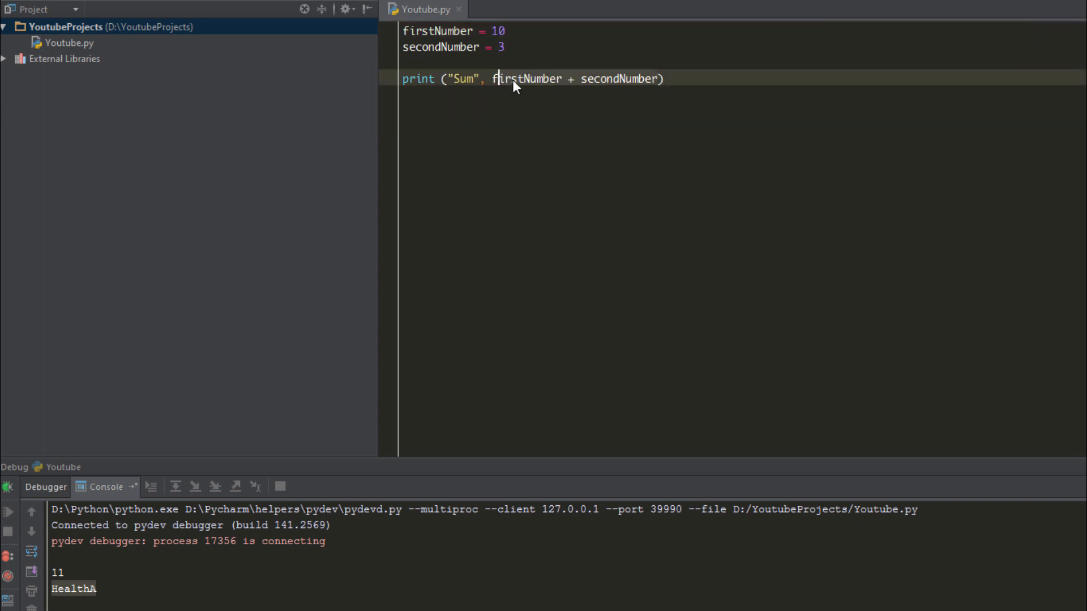
type("print (\"Differ")
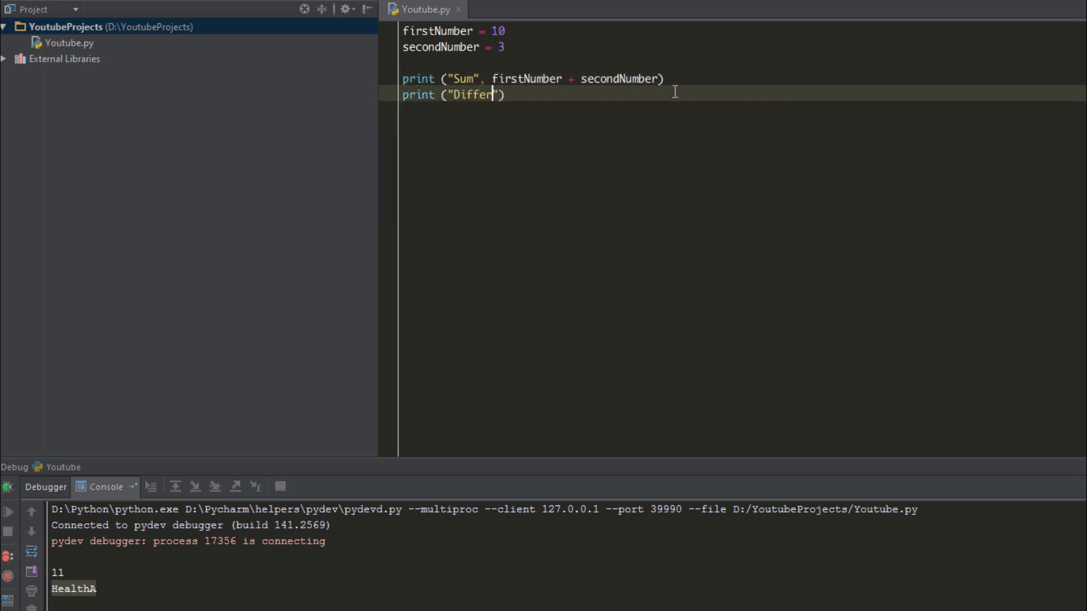
type("ence\", firstNumber -")
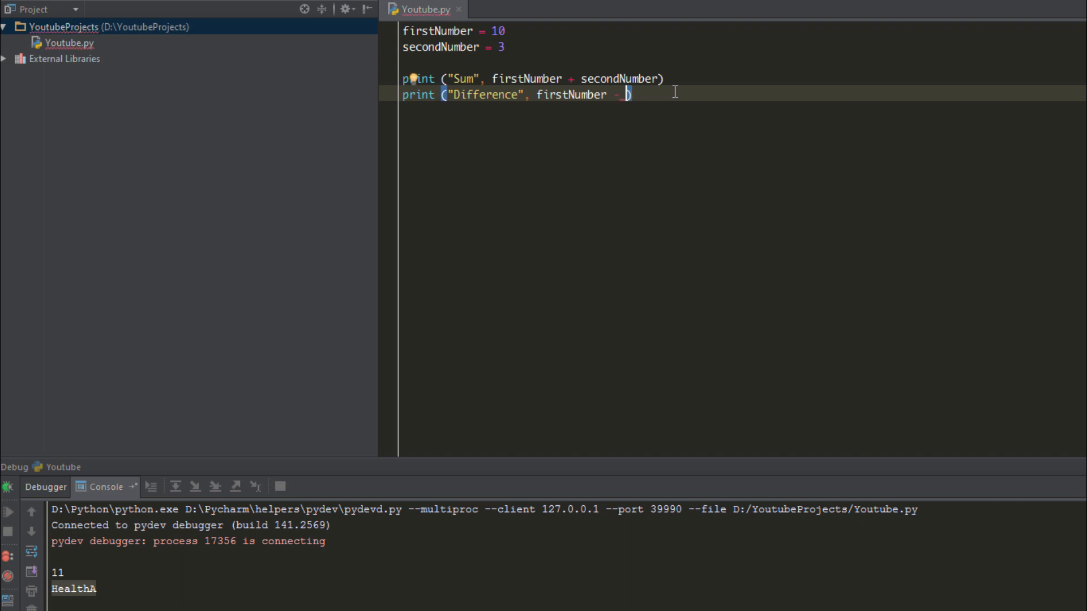
type("secondNumber)")
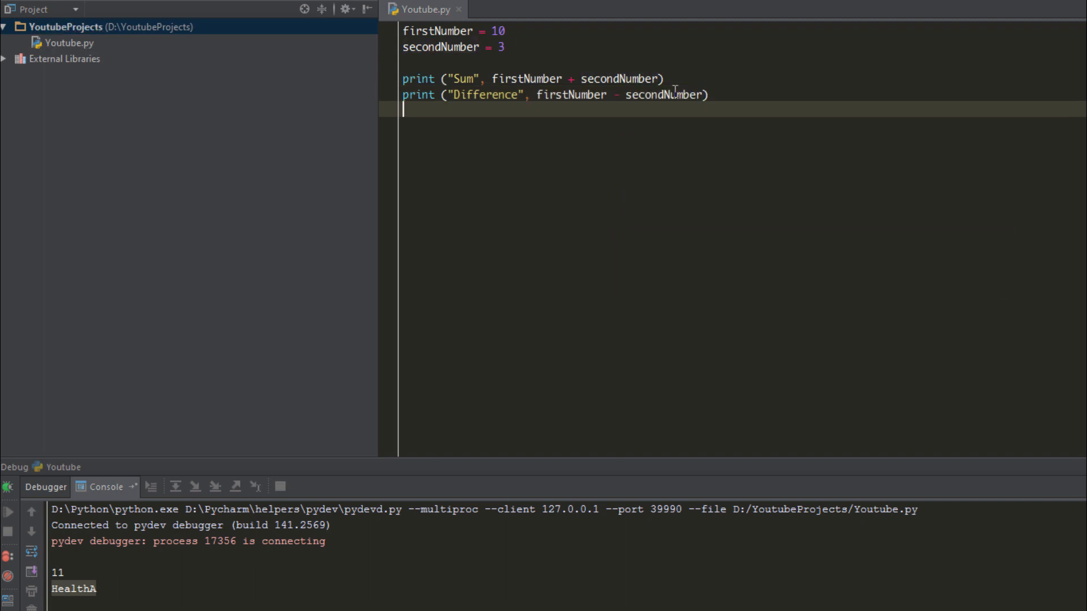
Step: Add print lines for the Product (*) and Quotient (/) of the two numbers
type("print (\"\")")
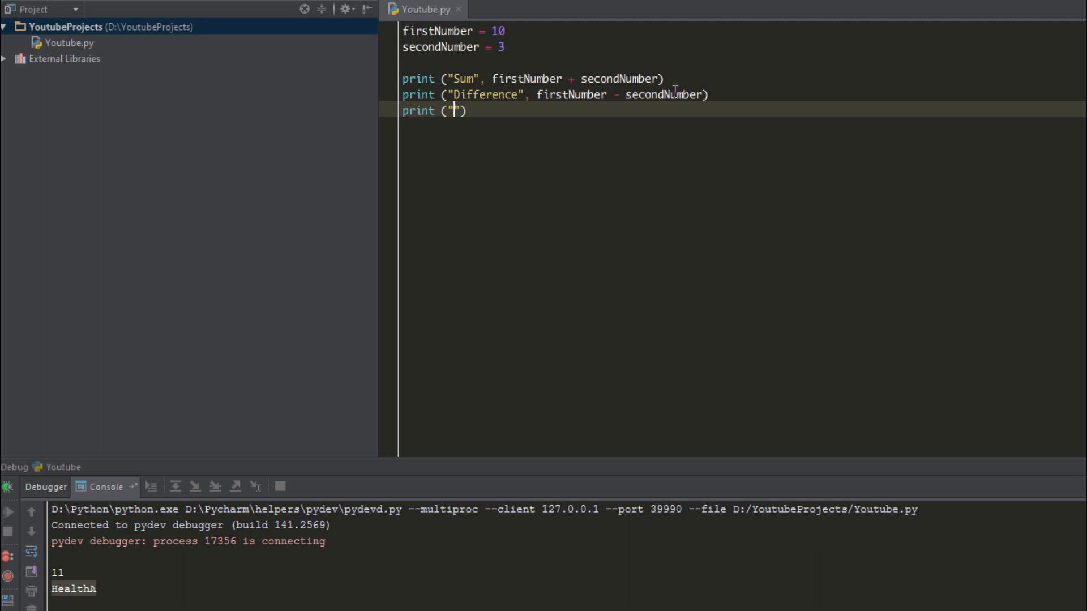
type("Product")
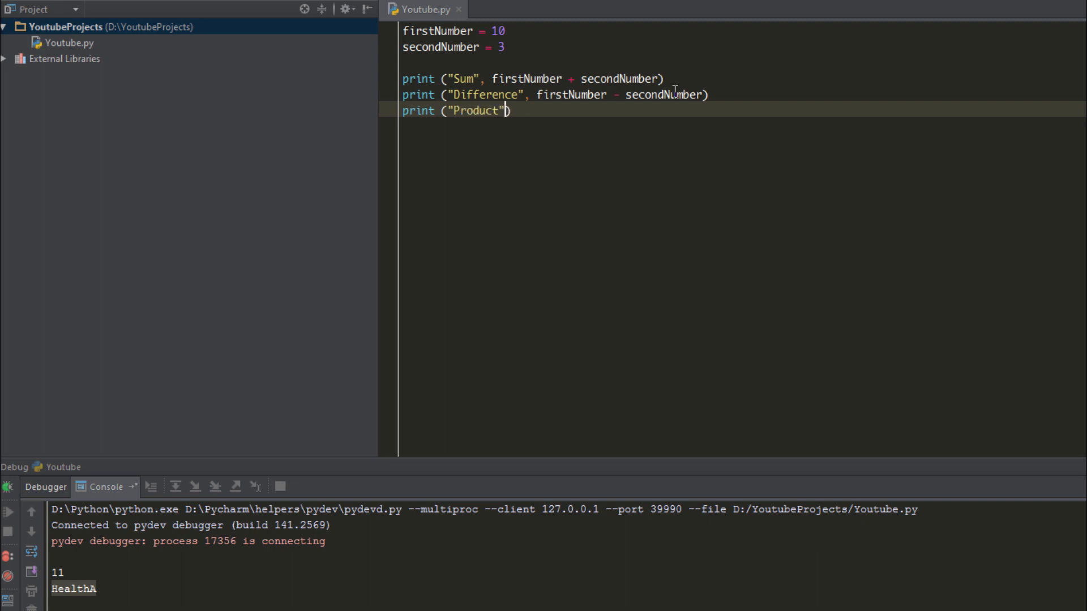
type(", firstNumber *")
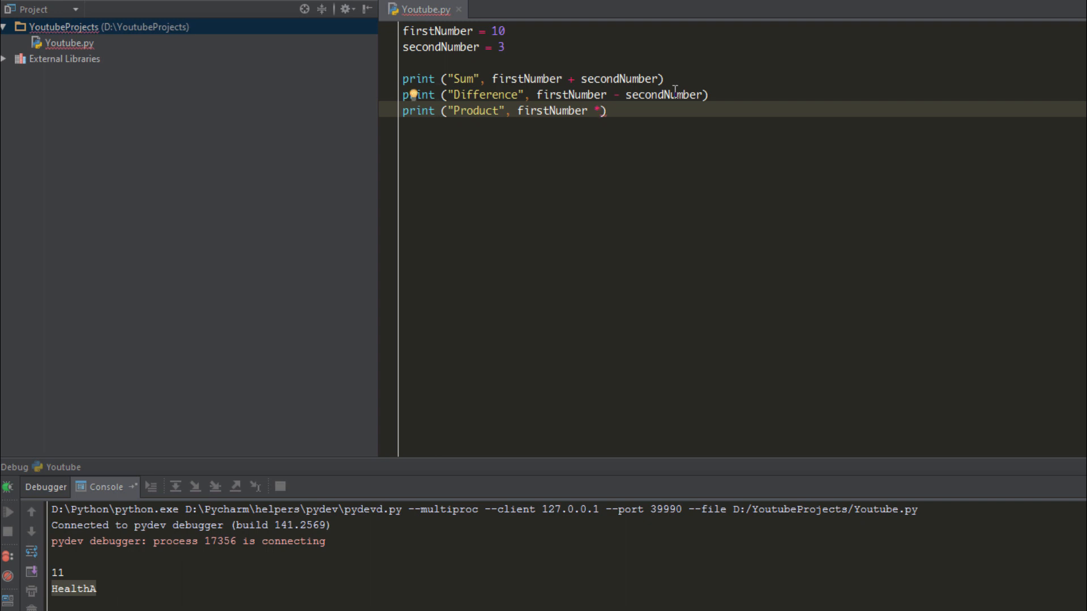
type("secondNumber)")
type("print (\"")
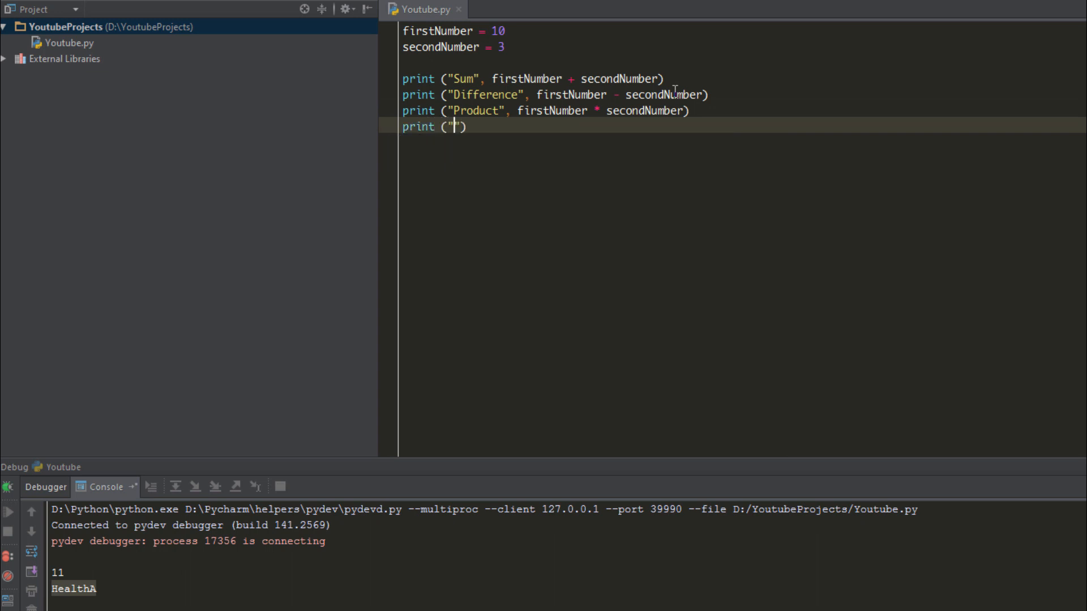
type("Quotient")
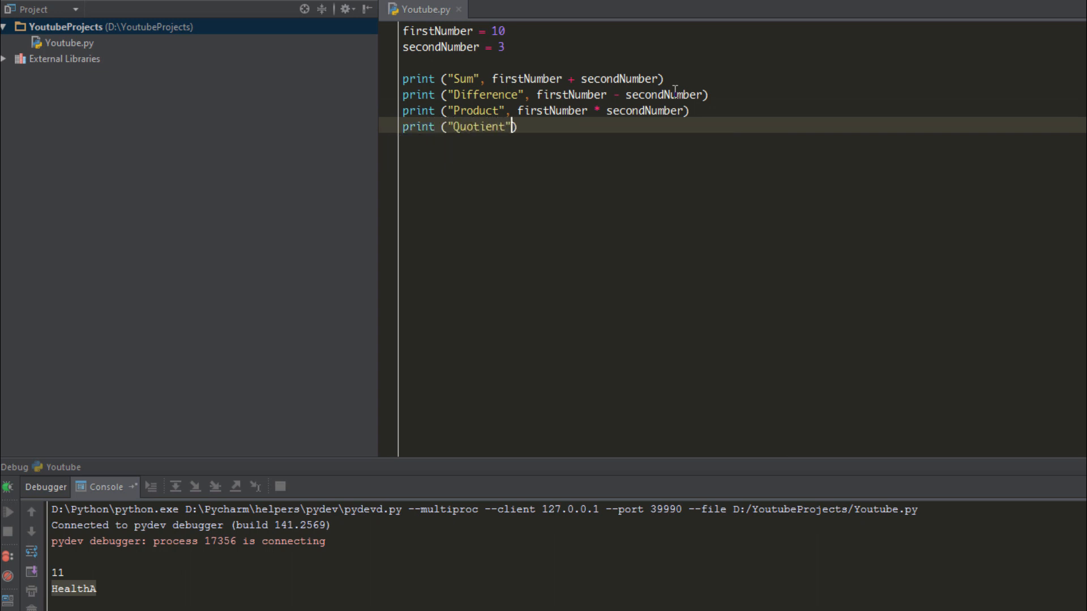
type(", firstNumber / s")
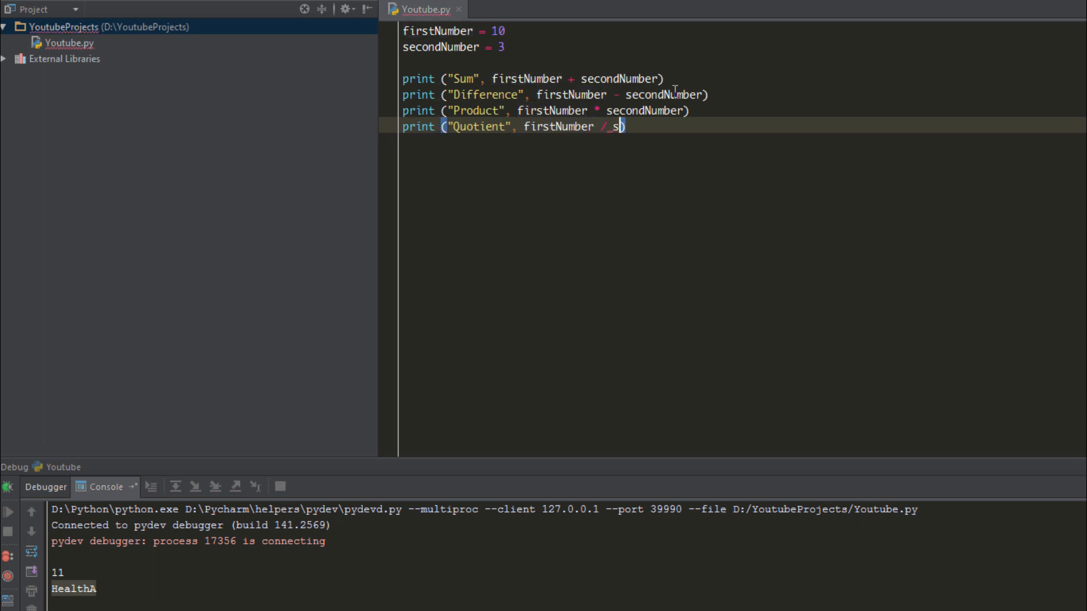
type("econdNumber)")
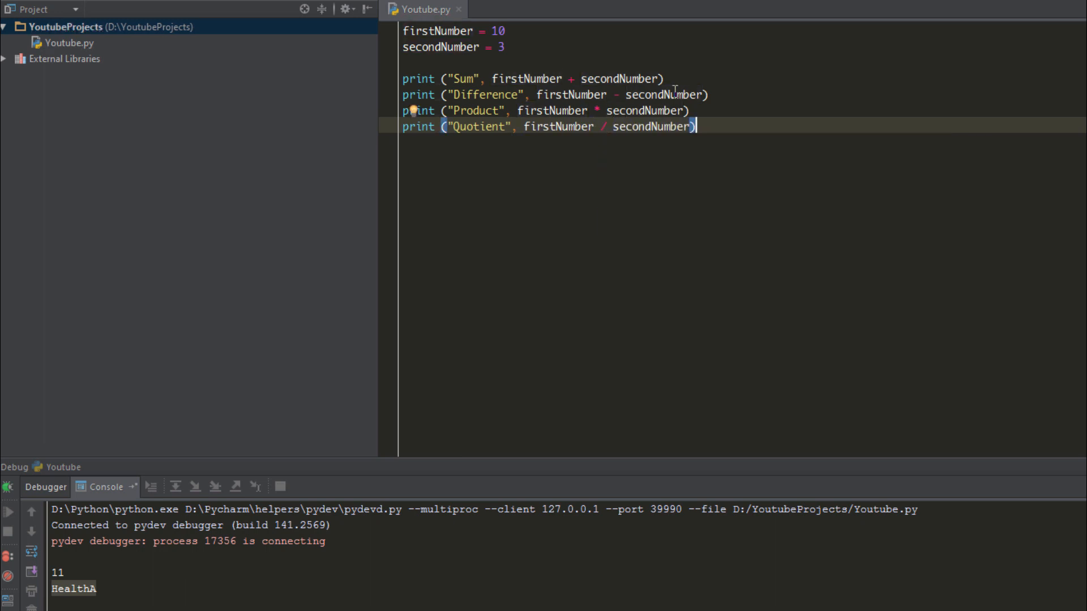
mouse_move(1067, 485)
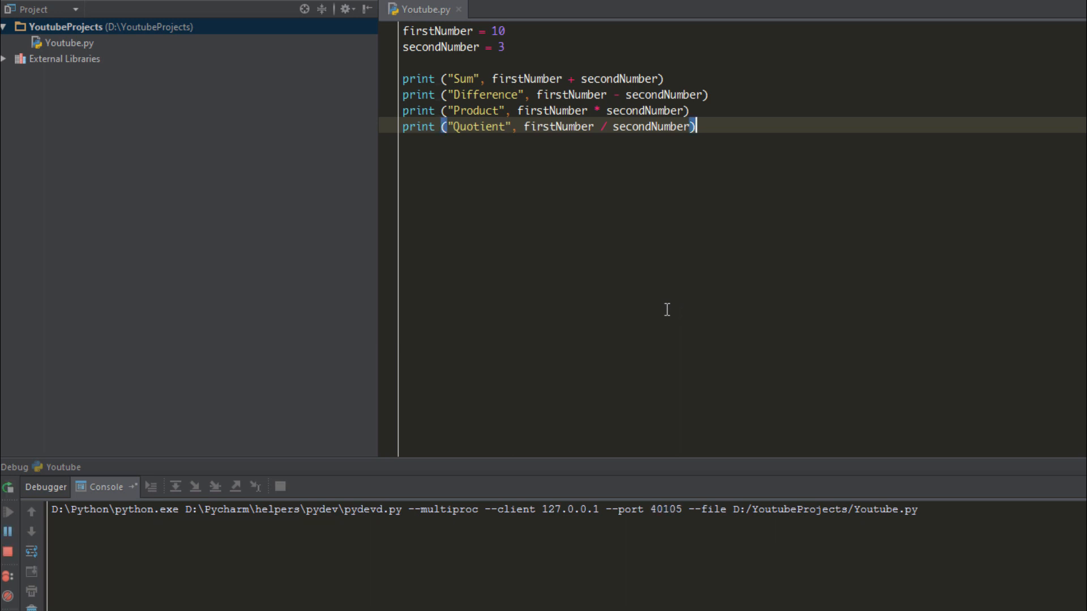
Step: Check the output Sum 13, Difference 7, Product 30, Quotient 3.333, then start a new print line
left_click(10, 491)
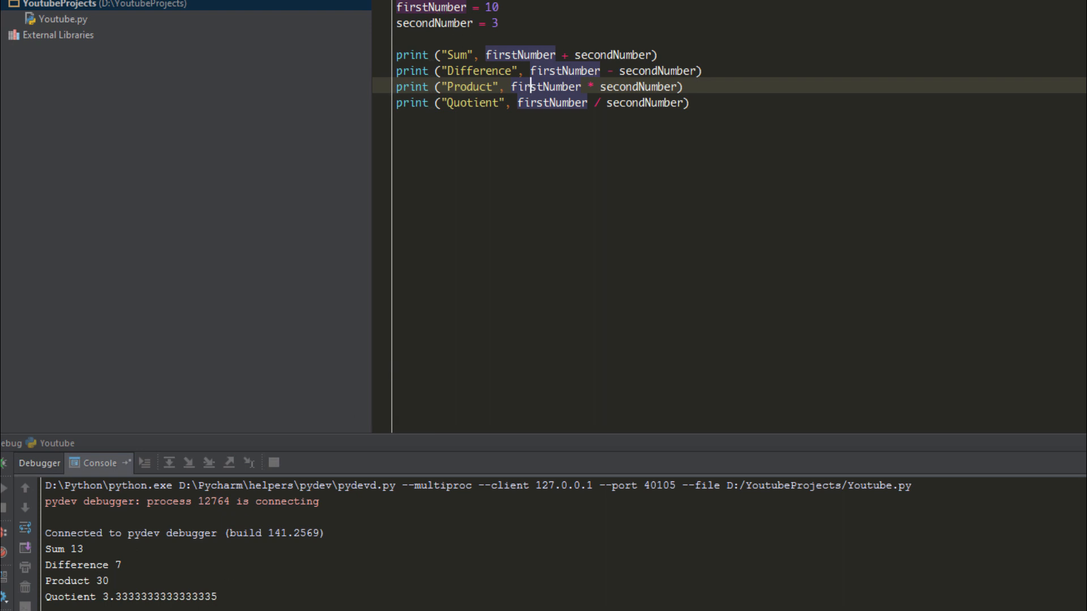
mouse_move(379, 487)
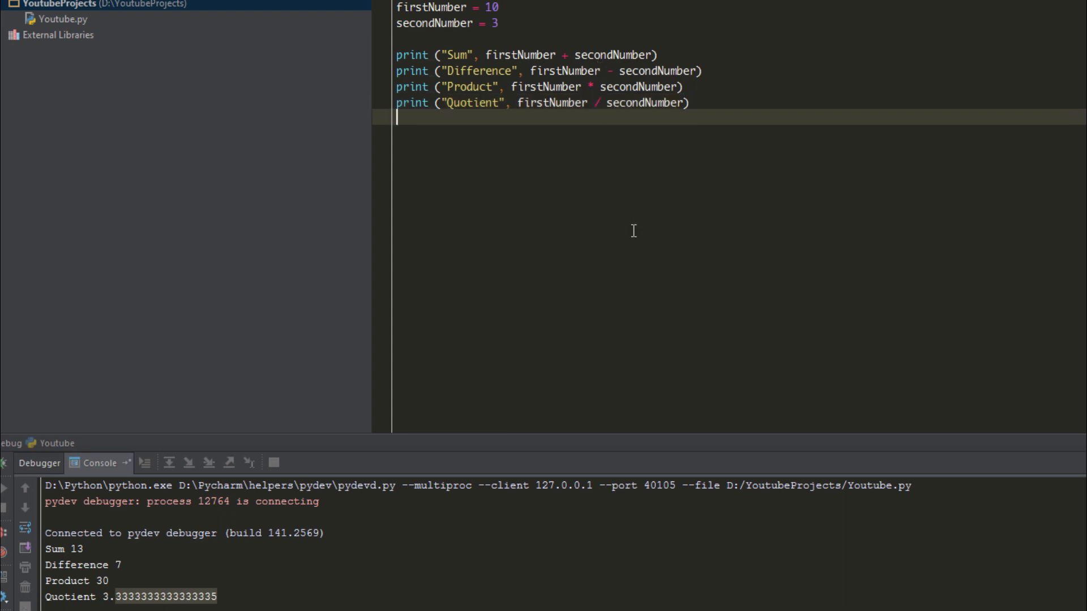
type("print (\"\")")
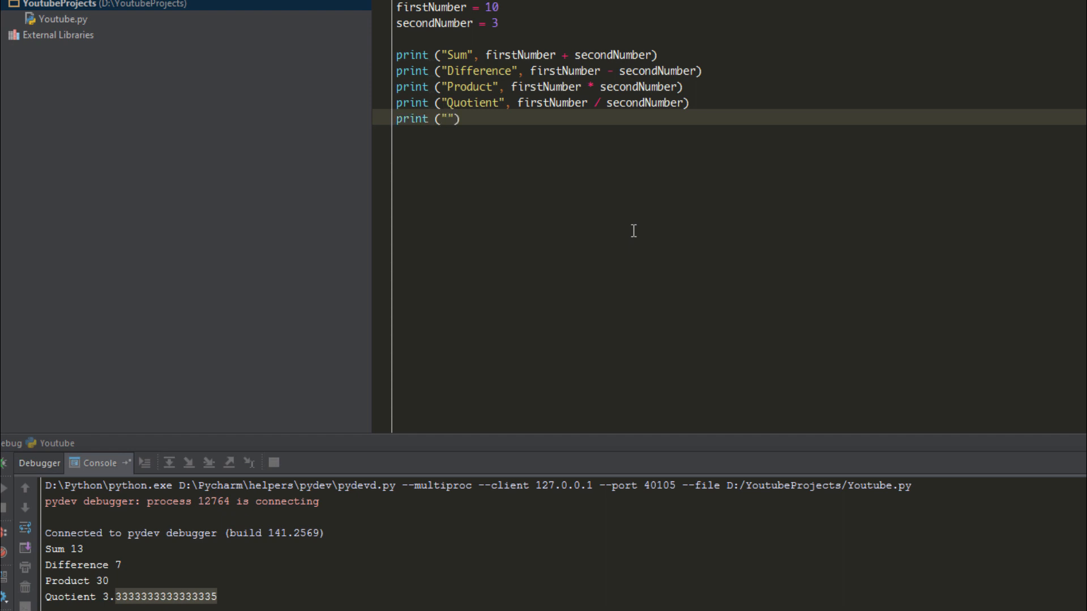
Step: Write print ("Power", firstNumber ** secondNumber) and run it to get Power 1000
type("Power")
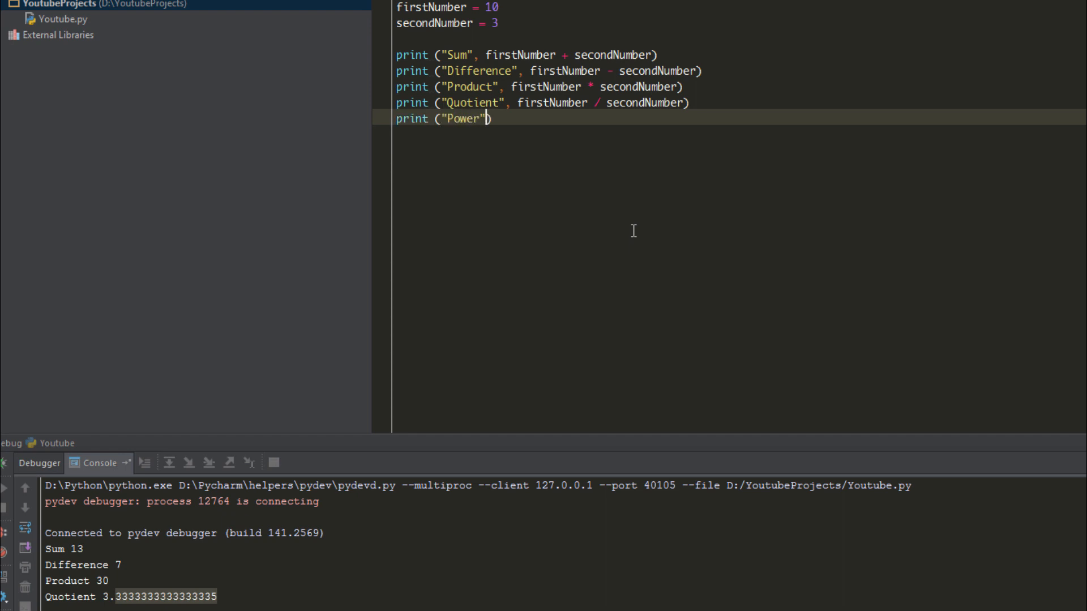
type(", fi")
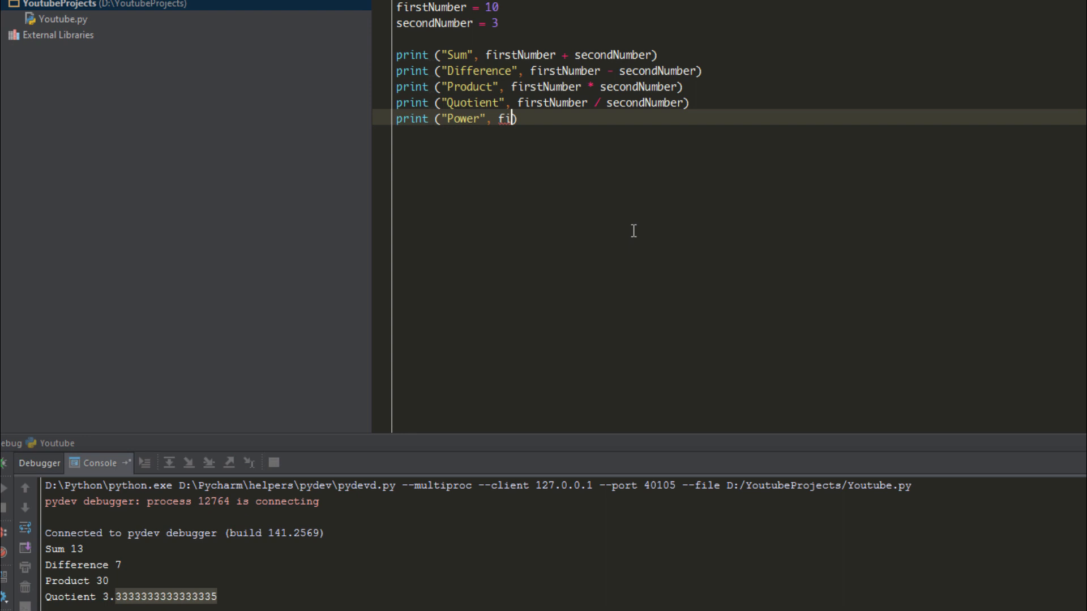
type("rstNumber **")
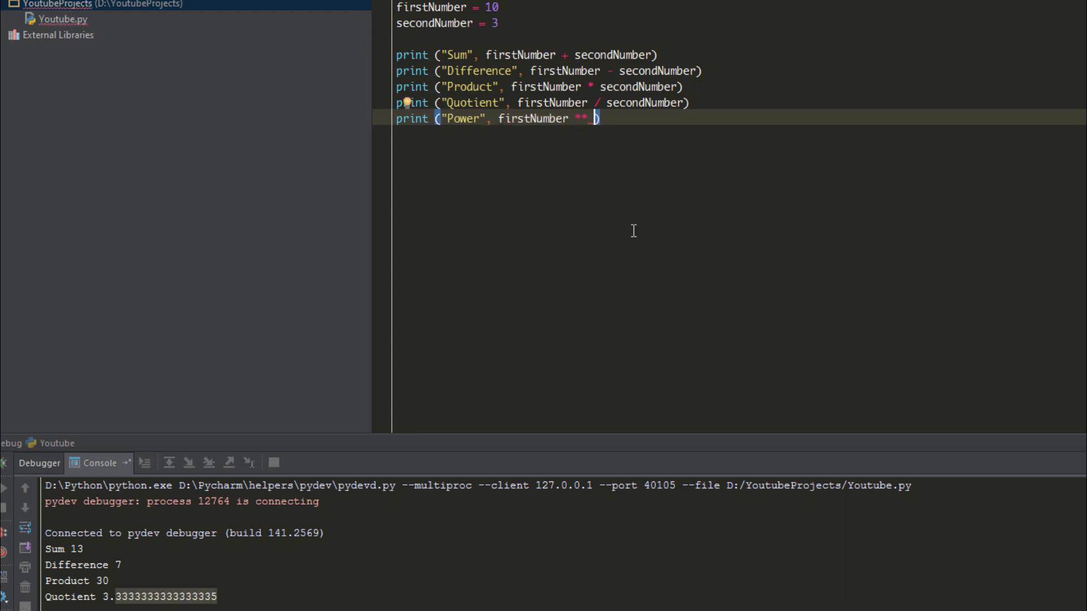
type("secondNumber")
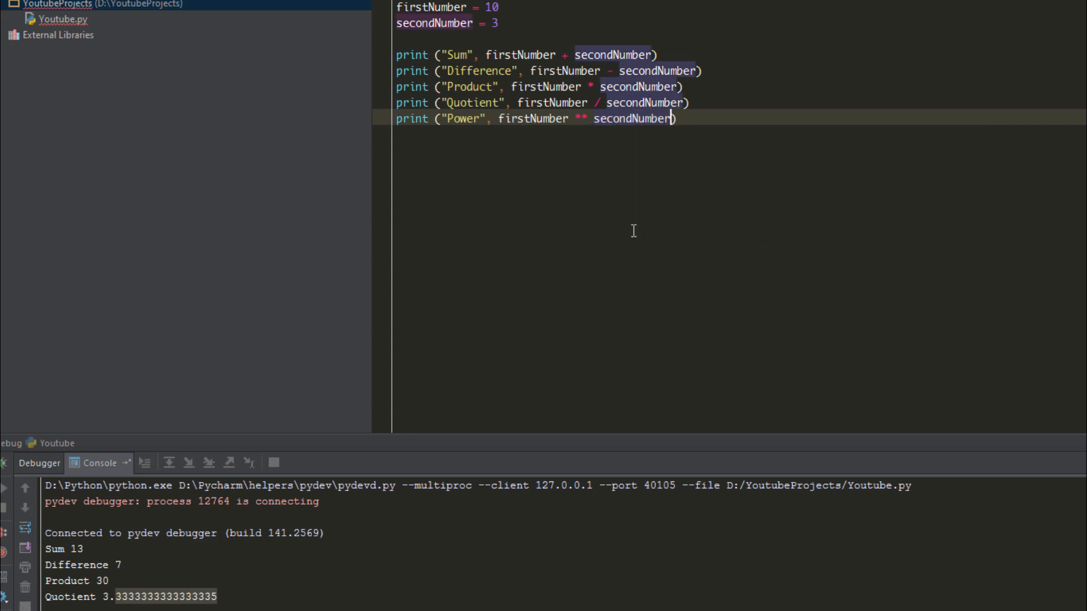
left_click(593, 118)
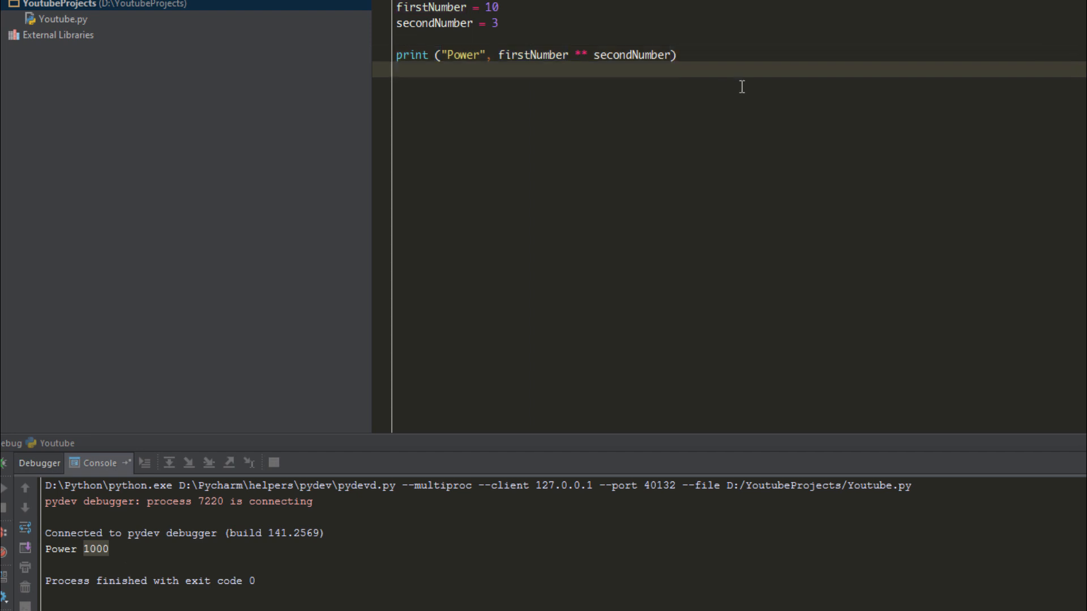
Step: Type print ("Remainder", firstNumber % secondNumber) on a new line after the Power print
type("print (\"\")")
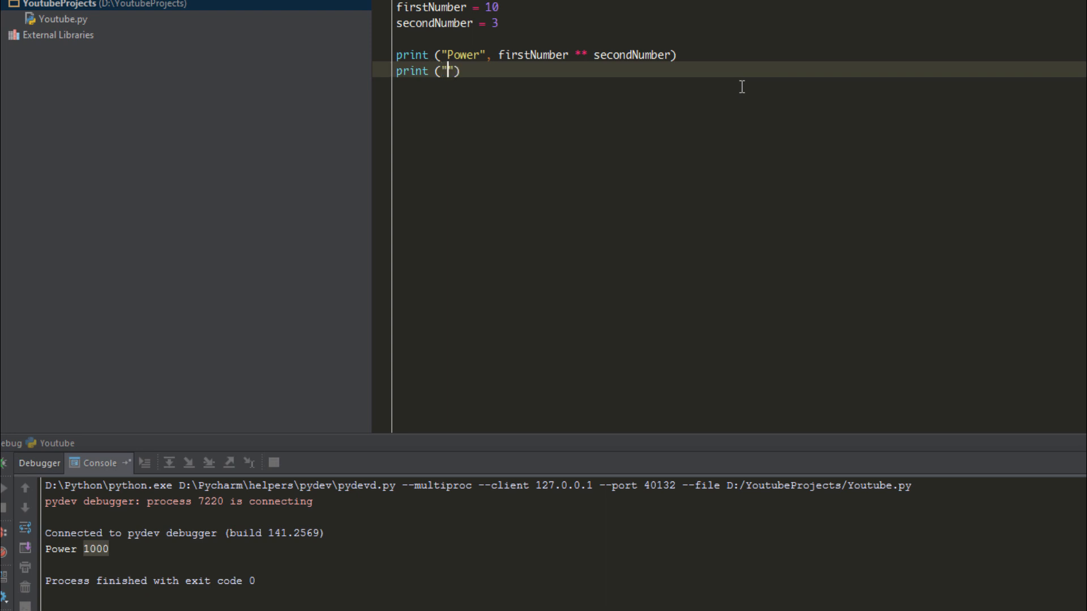
type("Remo")
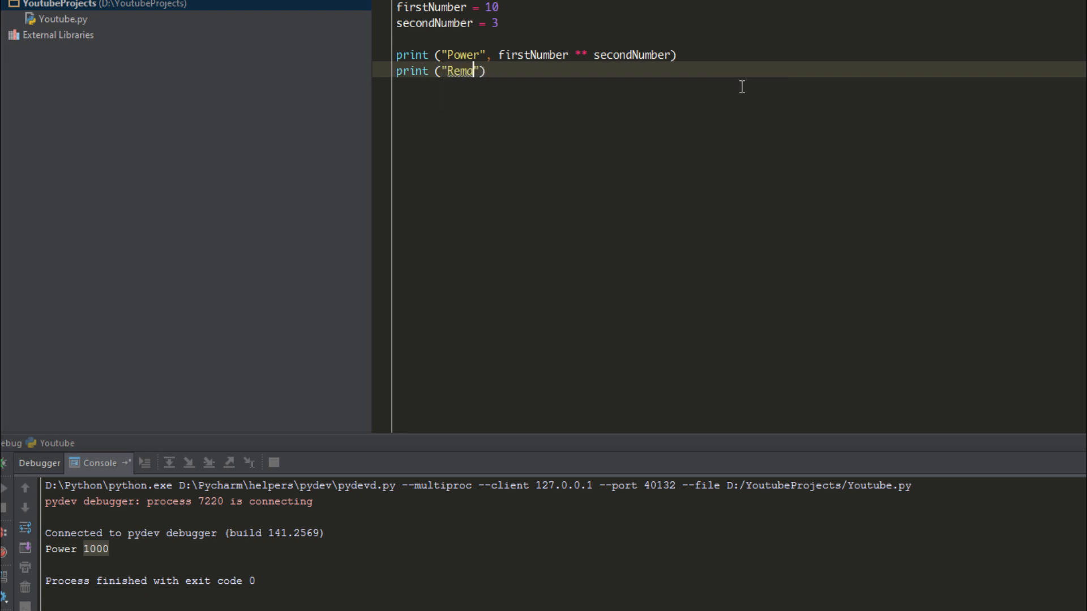
type("aine")
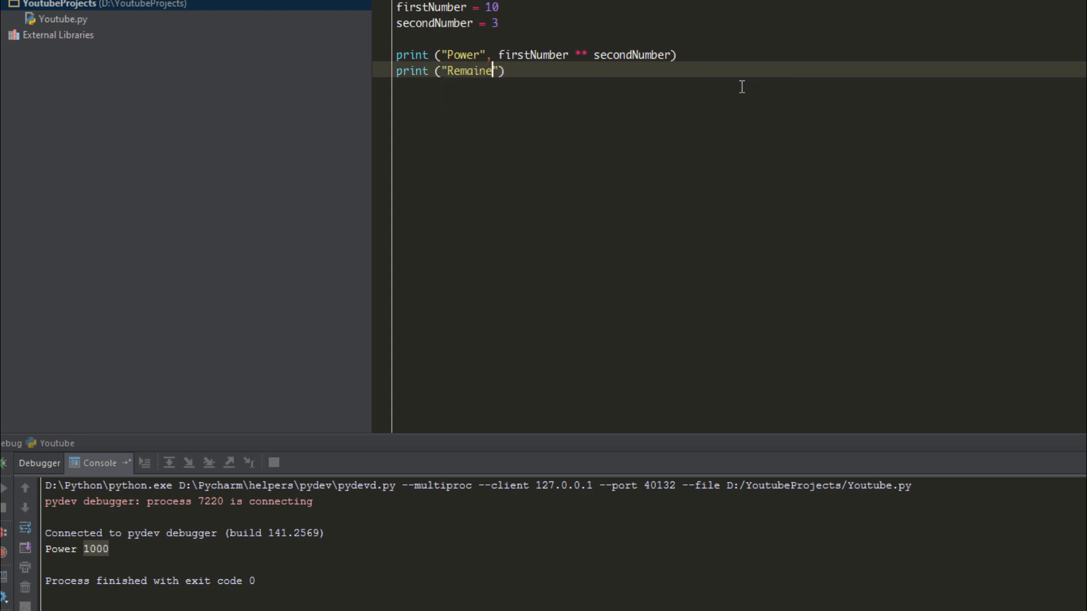
type("der")
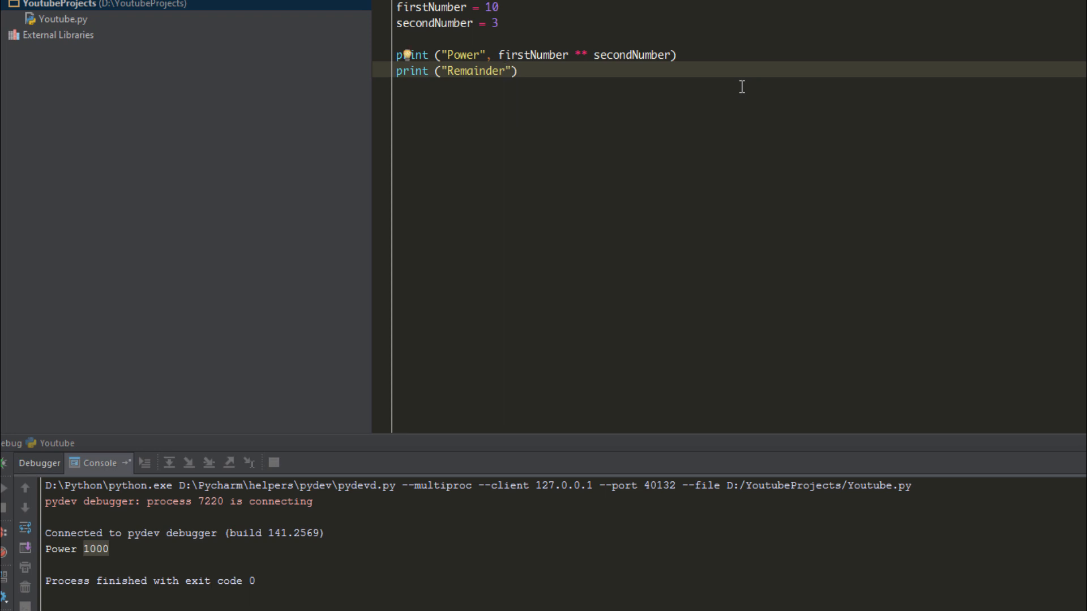
type(", firstNumber")
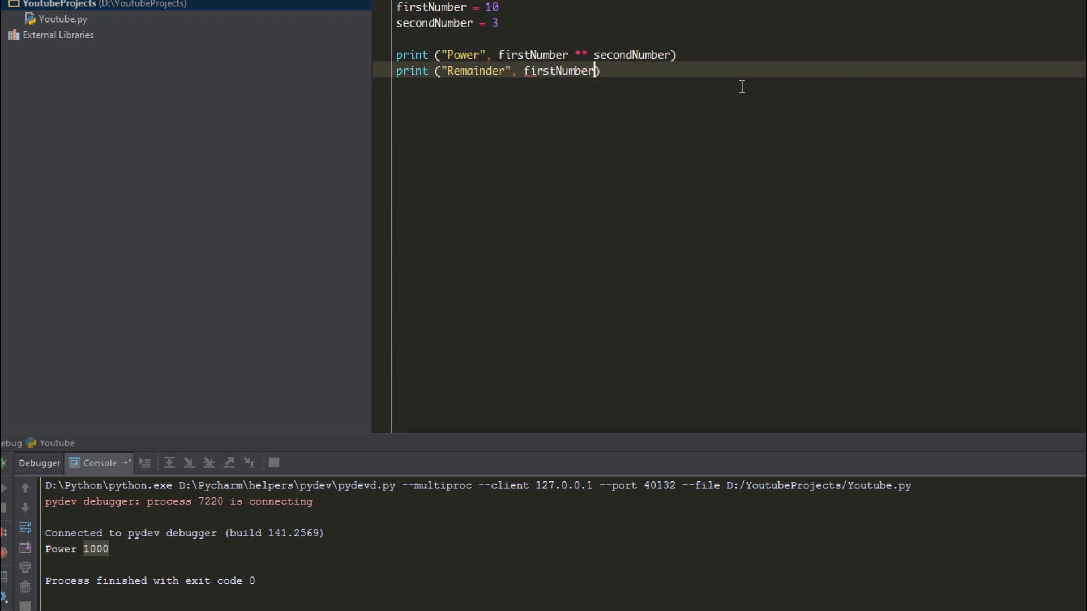
type("*")
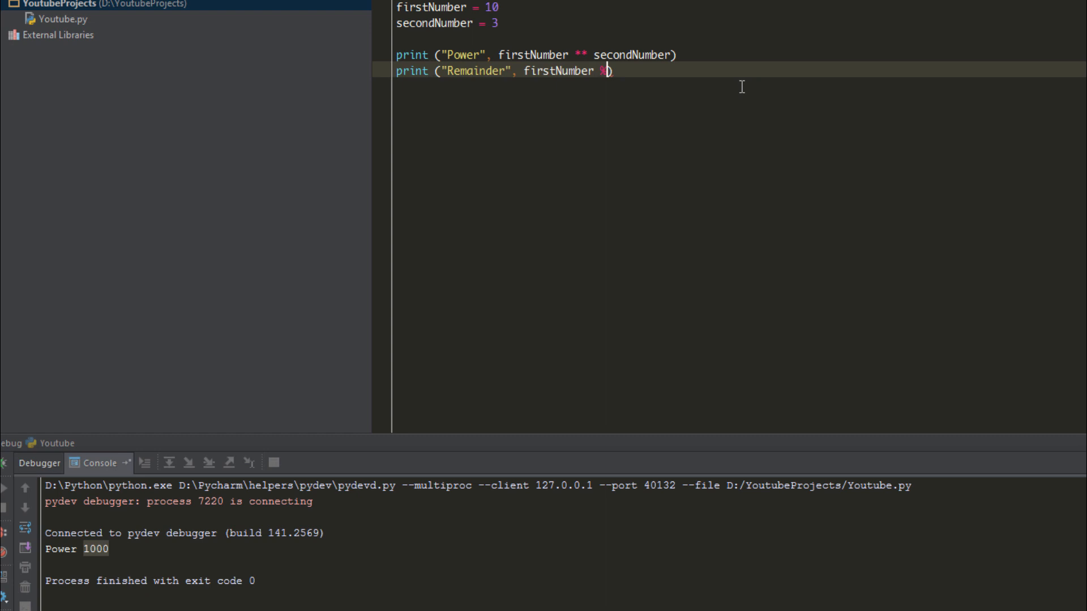
type("% secondNumber)")
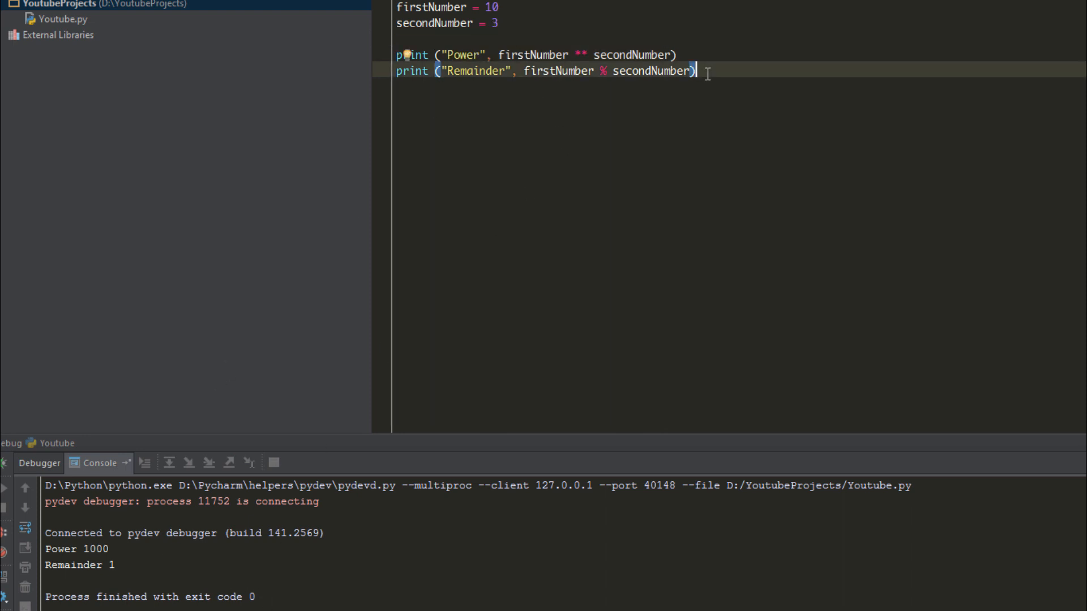
Step: Type print ("Floor Quotient", firstNumber // secondNumber) and place the cursor to insert a line above
type("print")
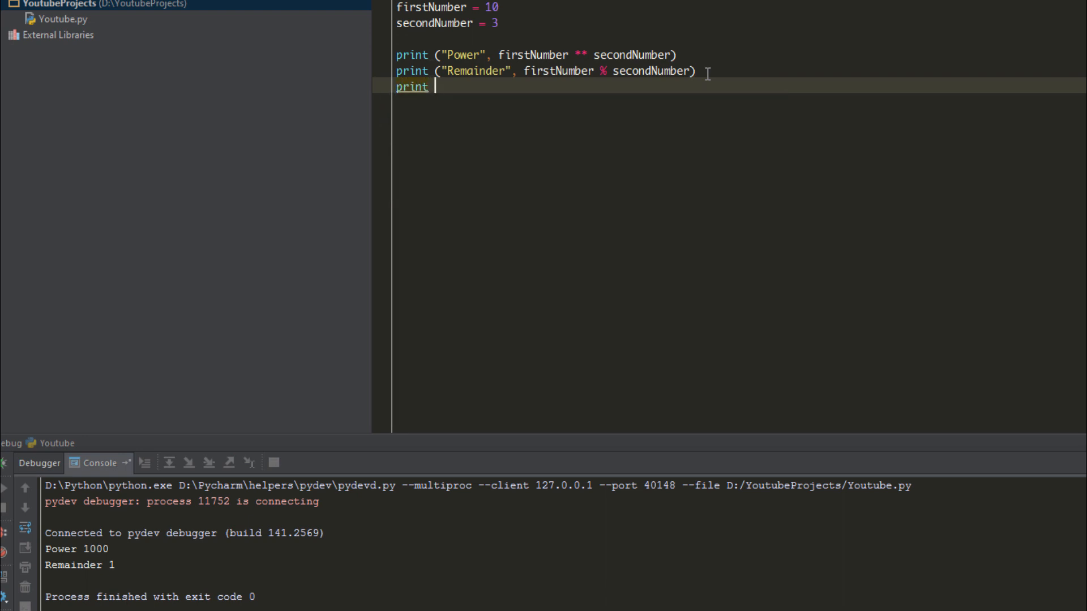
type("(F)")
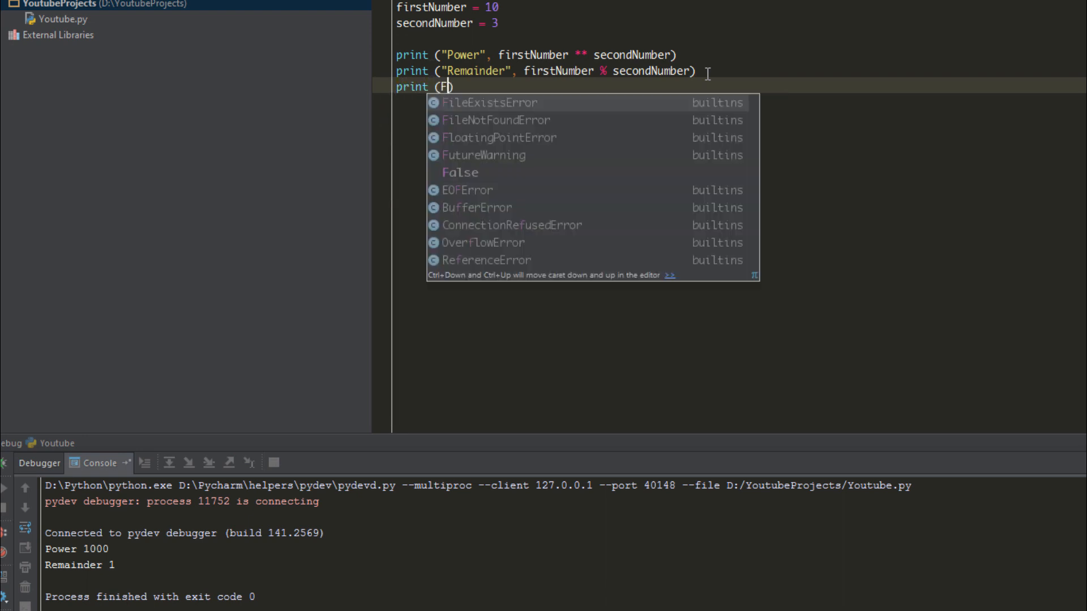
type("\"loor \"")
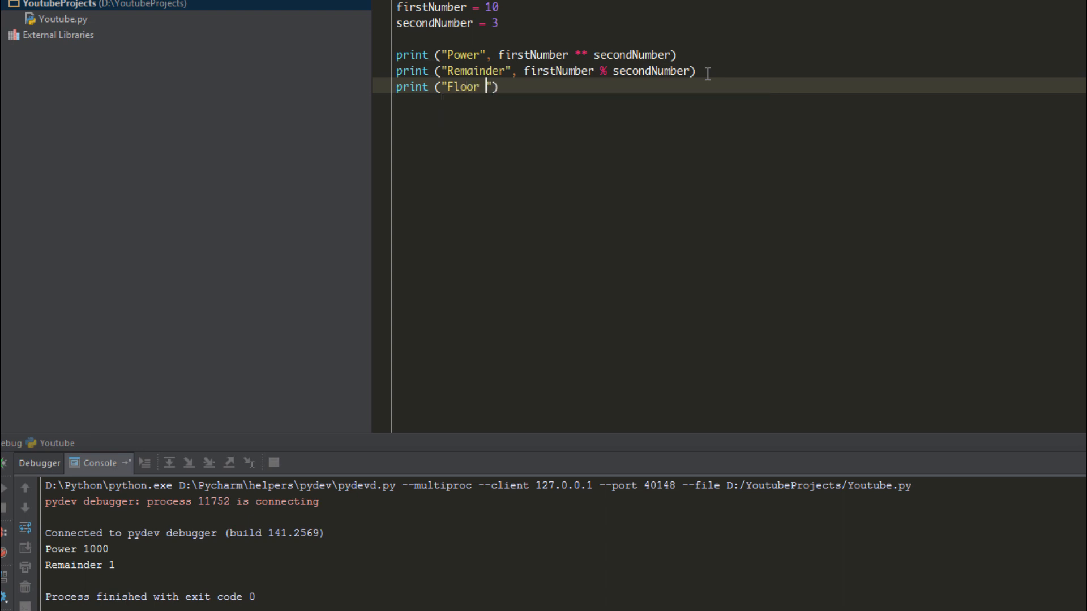
type("Quotie")
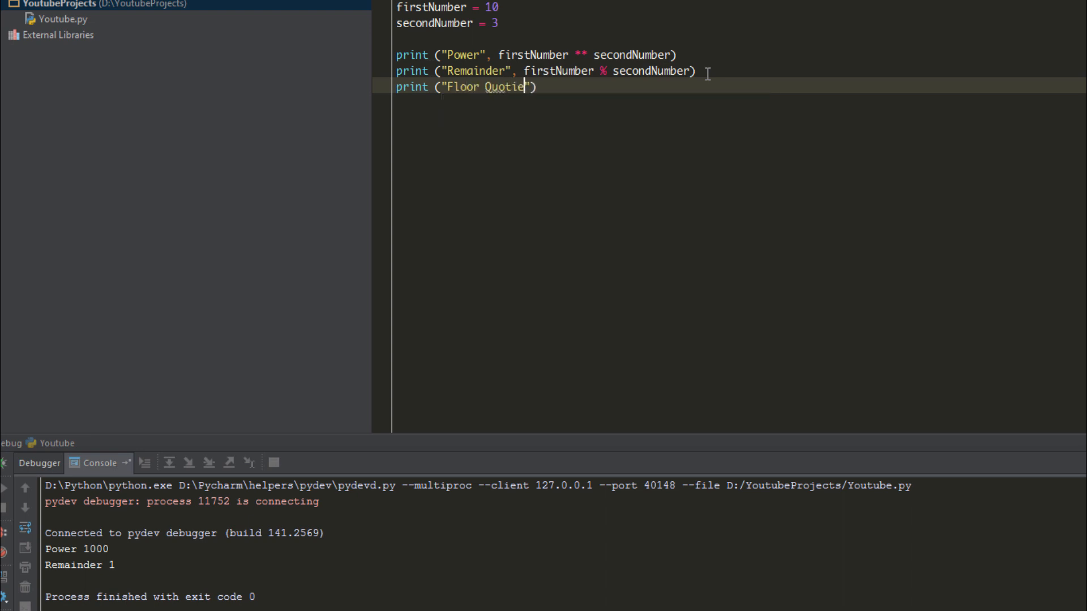
type("nt\",")
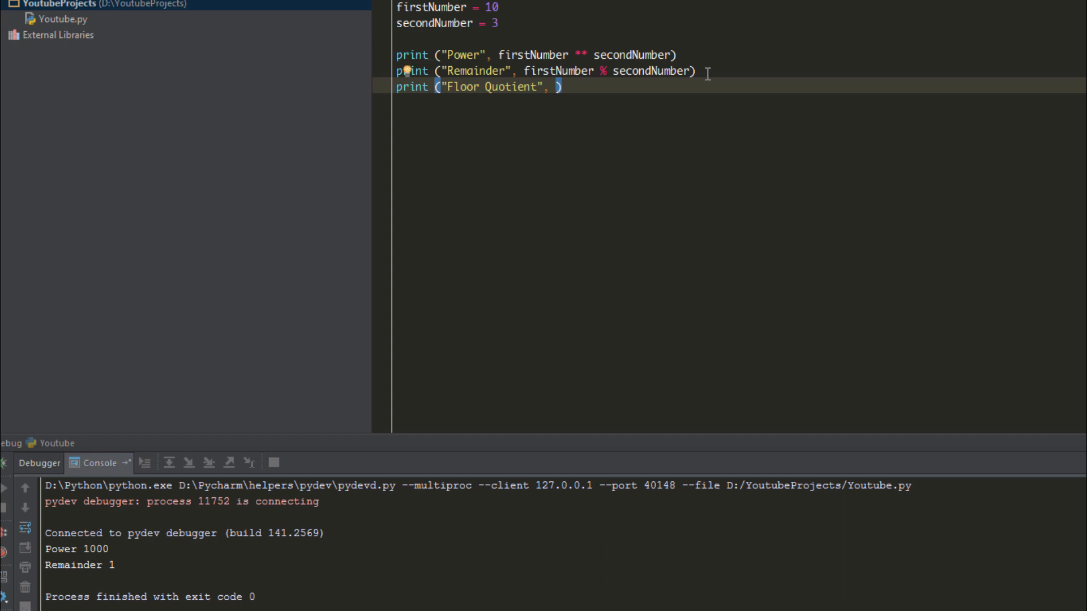
type("firstNumber // secondNumber")
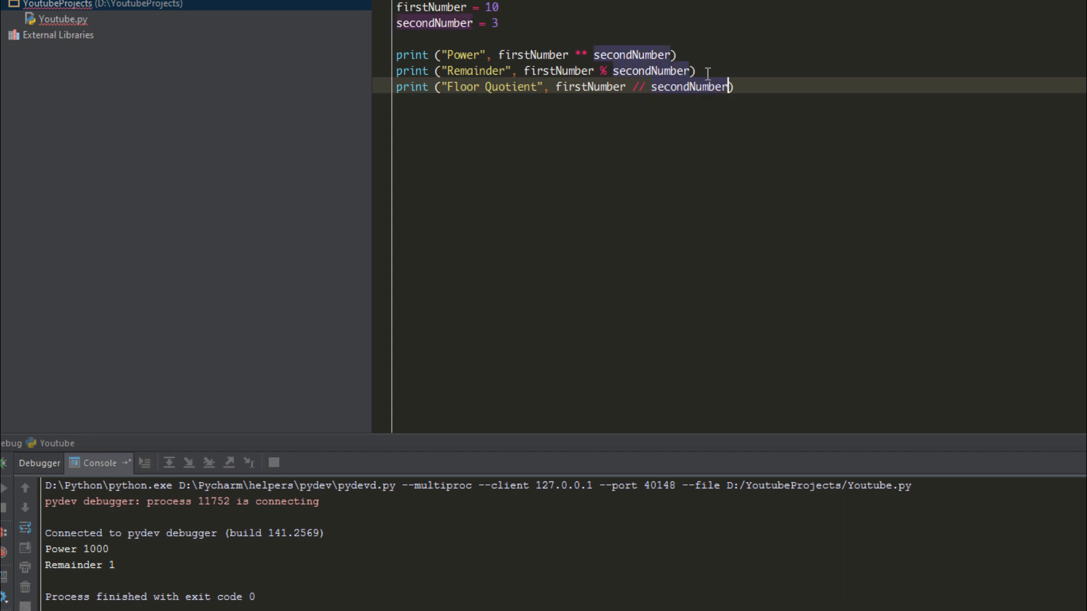
left_click(700, 70)
type("print (")
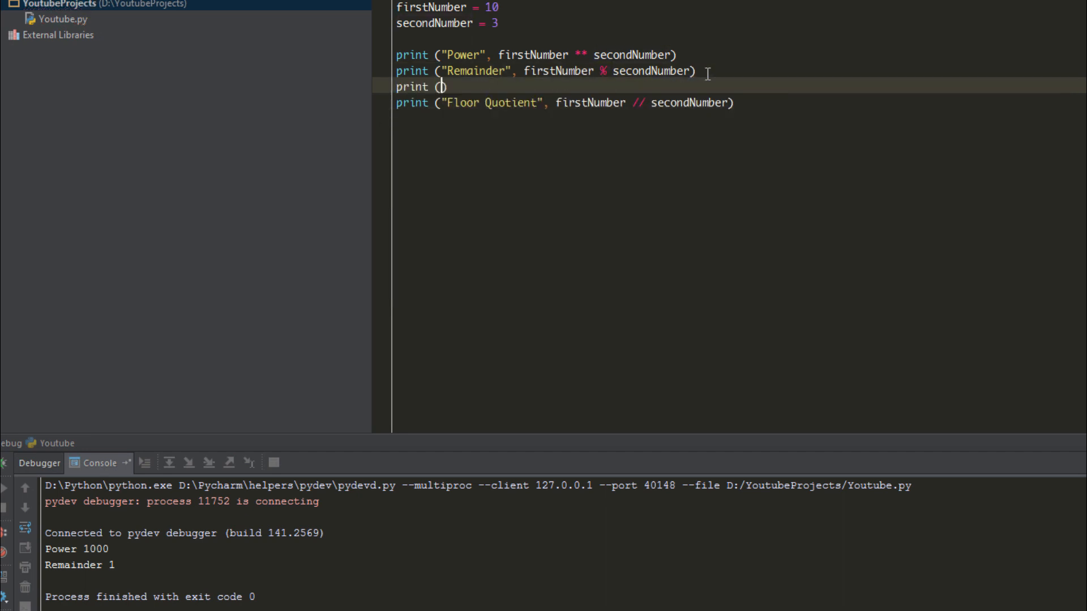
Step: Start typing the "Quotient" label in the new print line above Floor Quotient
type("\"")
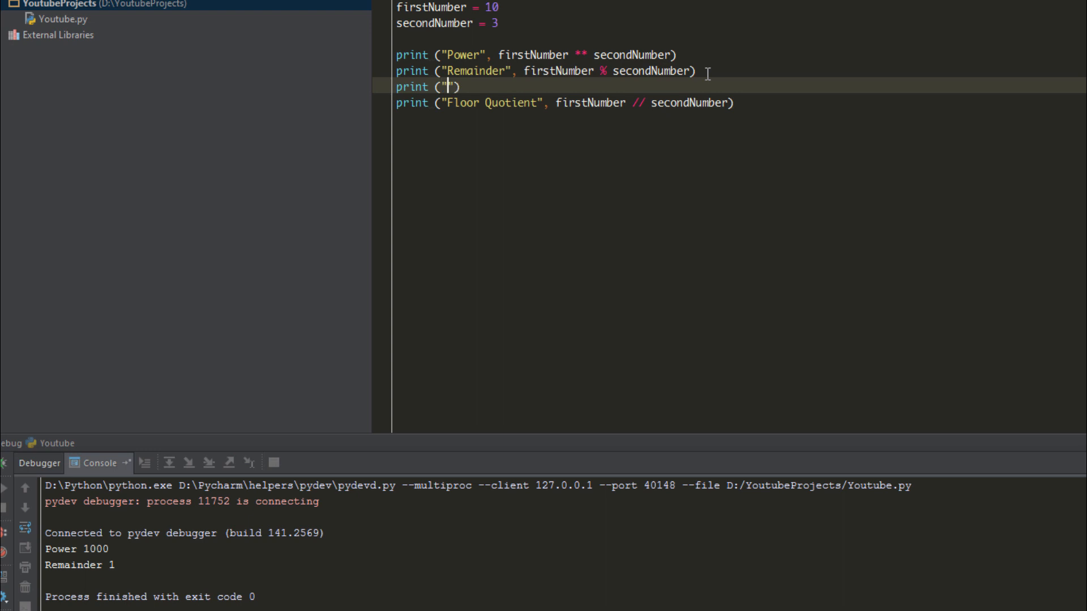
type("Quotient")
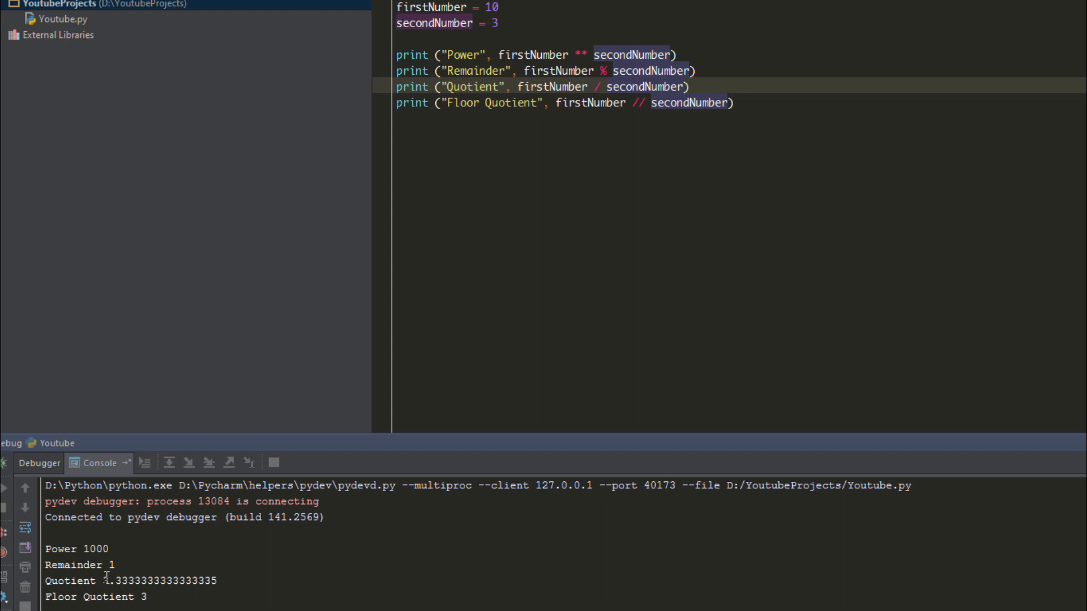
mouse_move(198, 595)
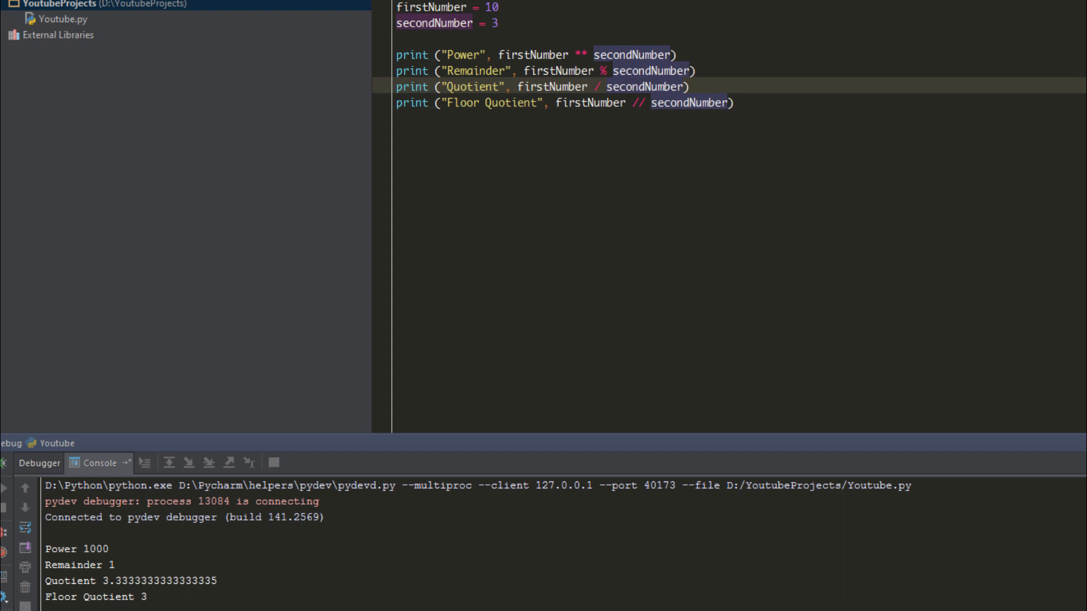
mouse_move(163, 583)
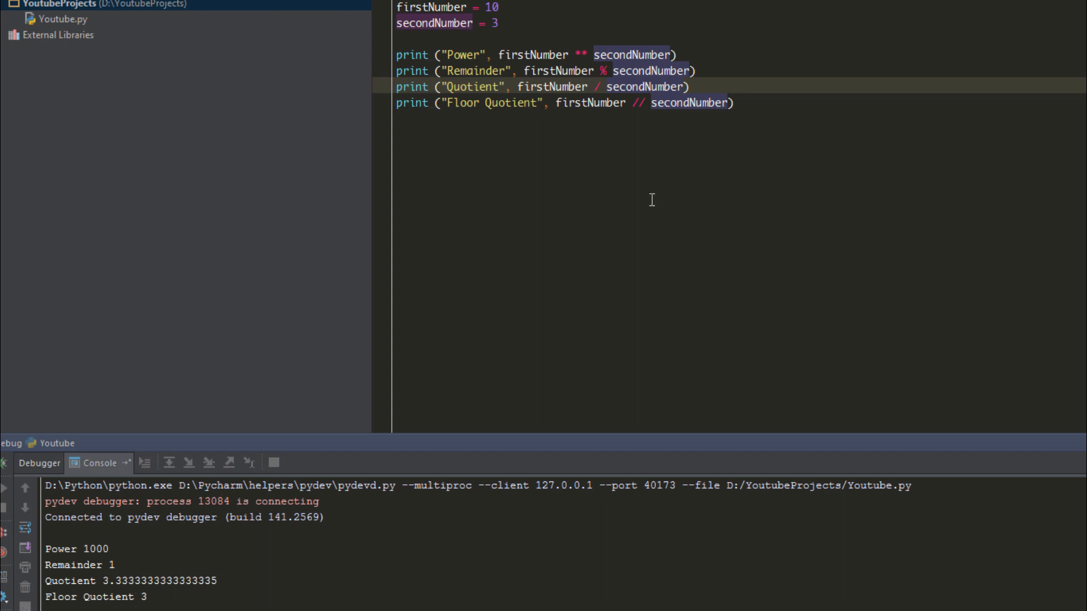
mouse_move(622, 176)
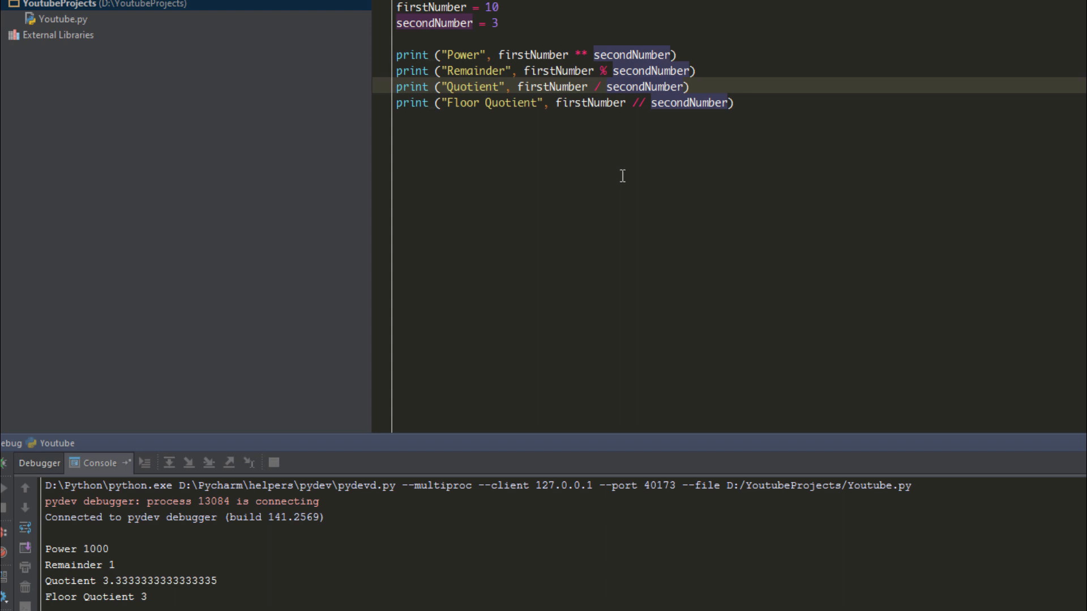
mouse_move(658, 312)
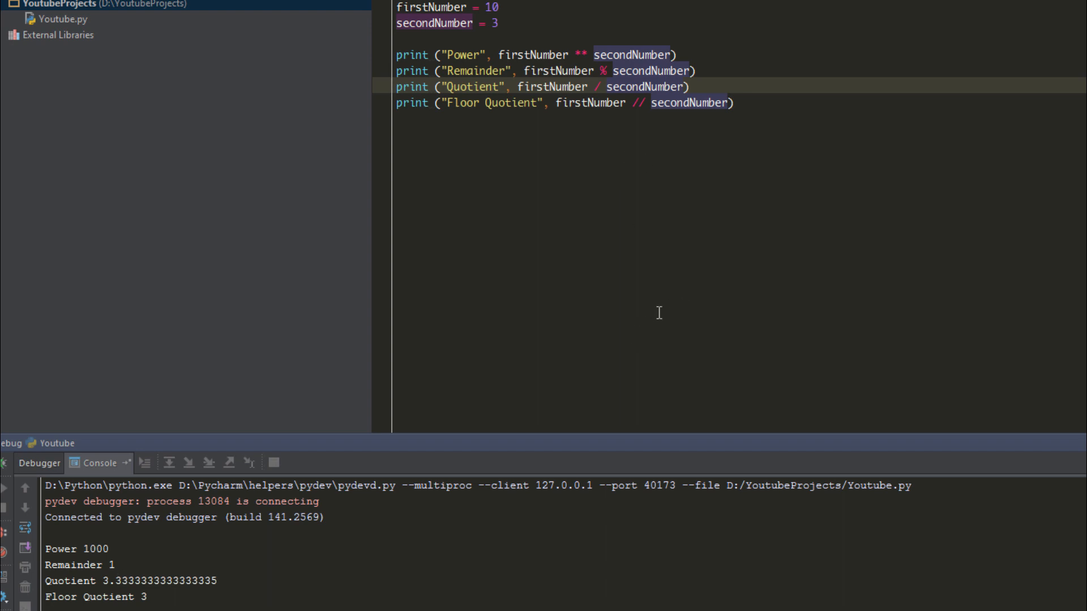
mouse_move(661, 312)
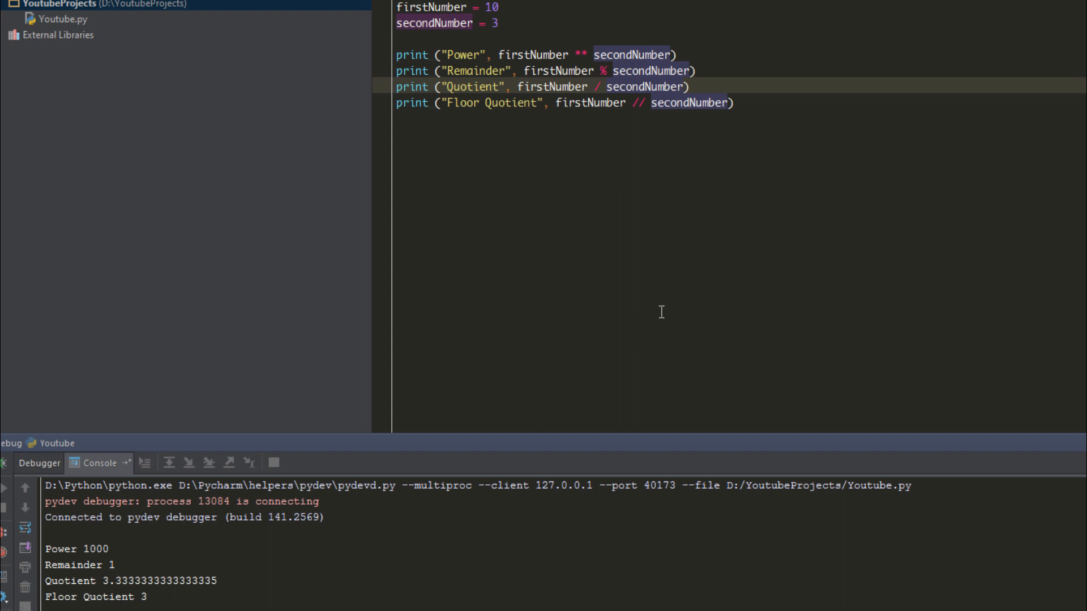